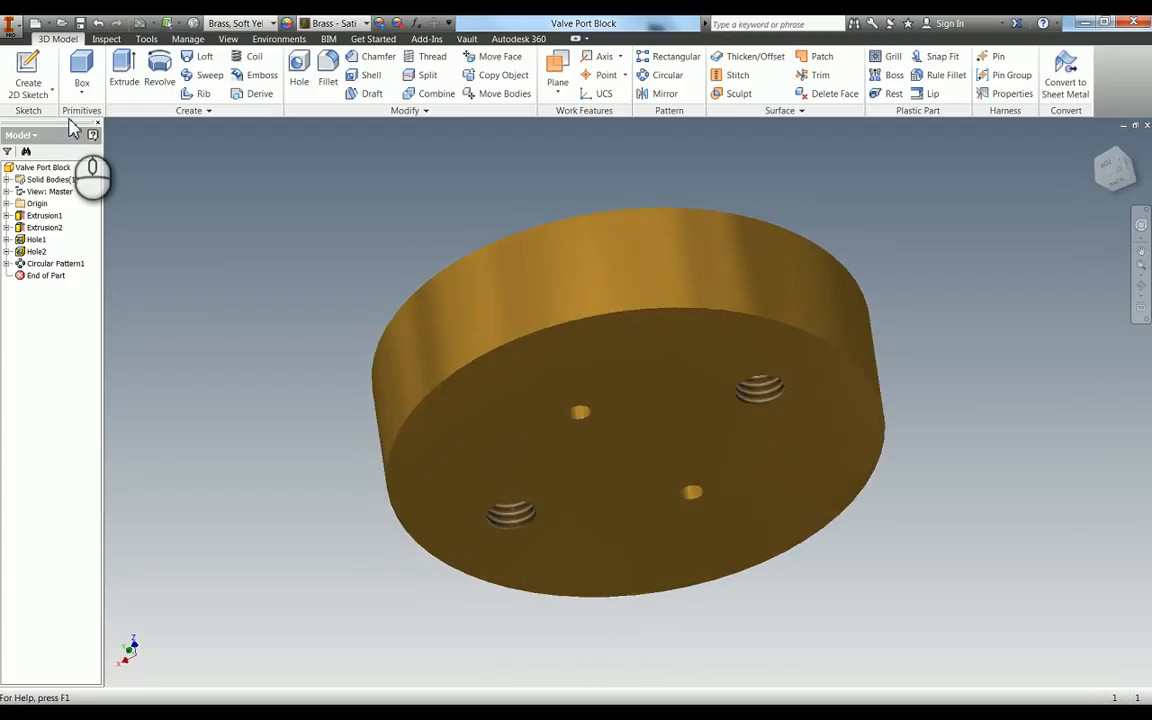
# Create a new part, sketch a centre-point circle and extrude it 10 mm symmetrically.
pyautogui.click(14, 67)
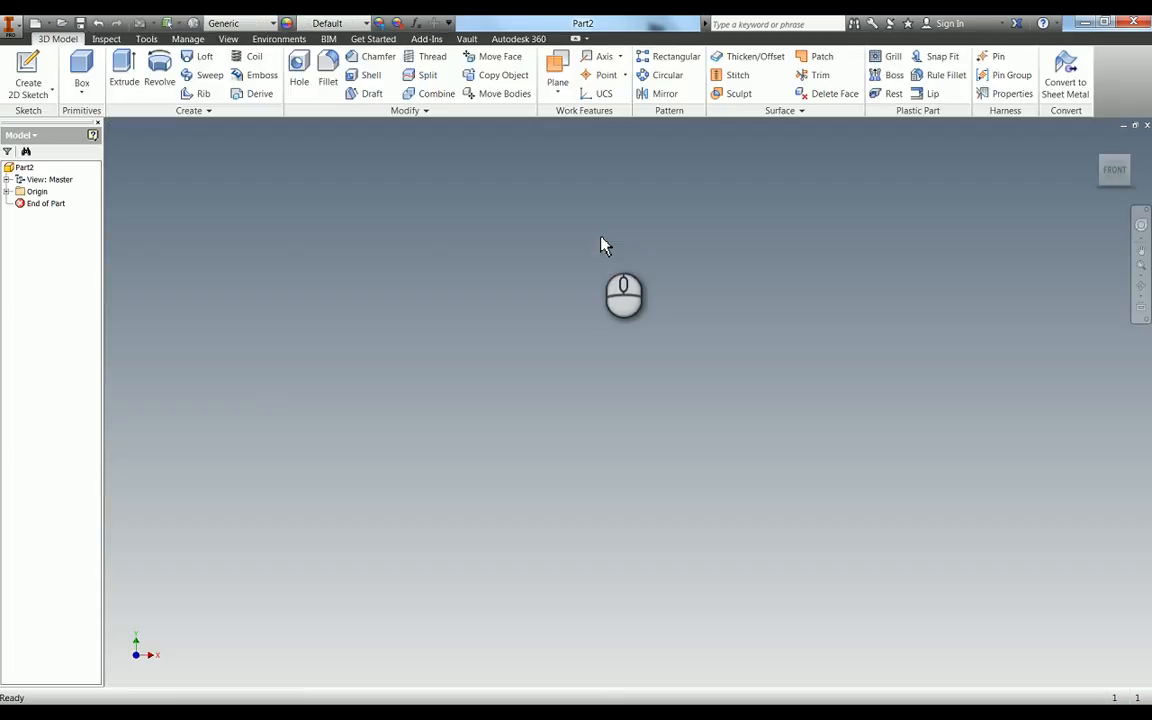
pyautogui.click(28, 65)
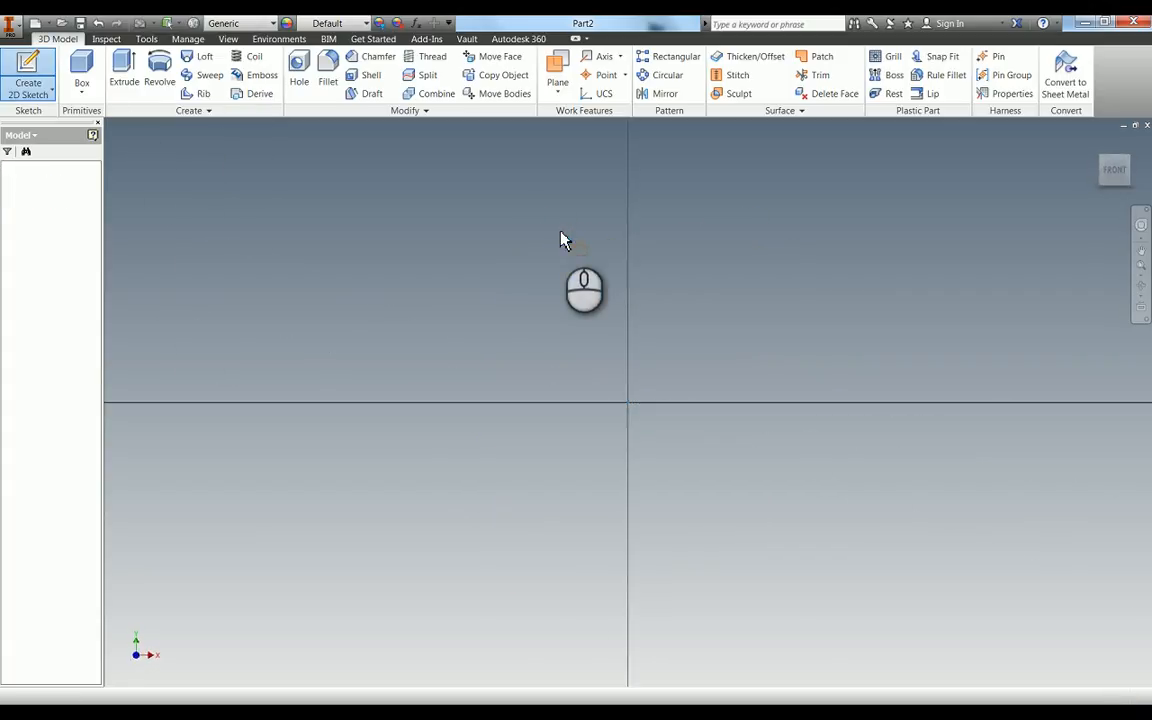
pyautogui.click(28, 75)
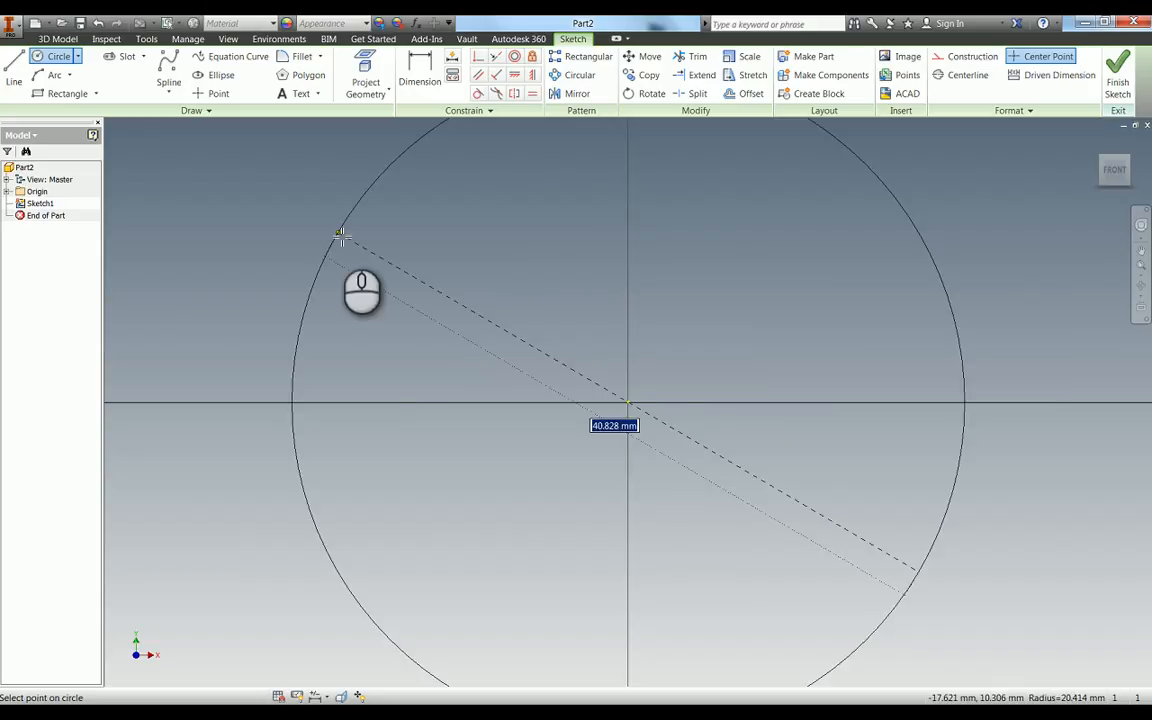
pyautogui.click(343, 238)
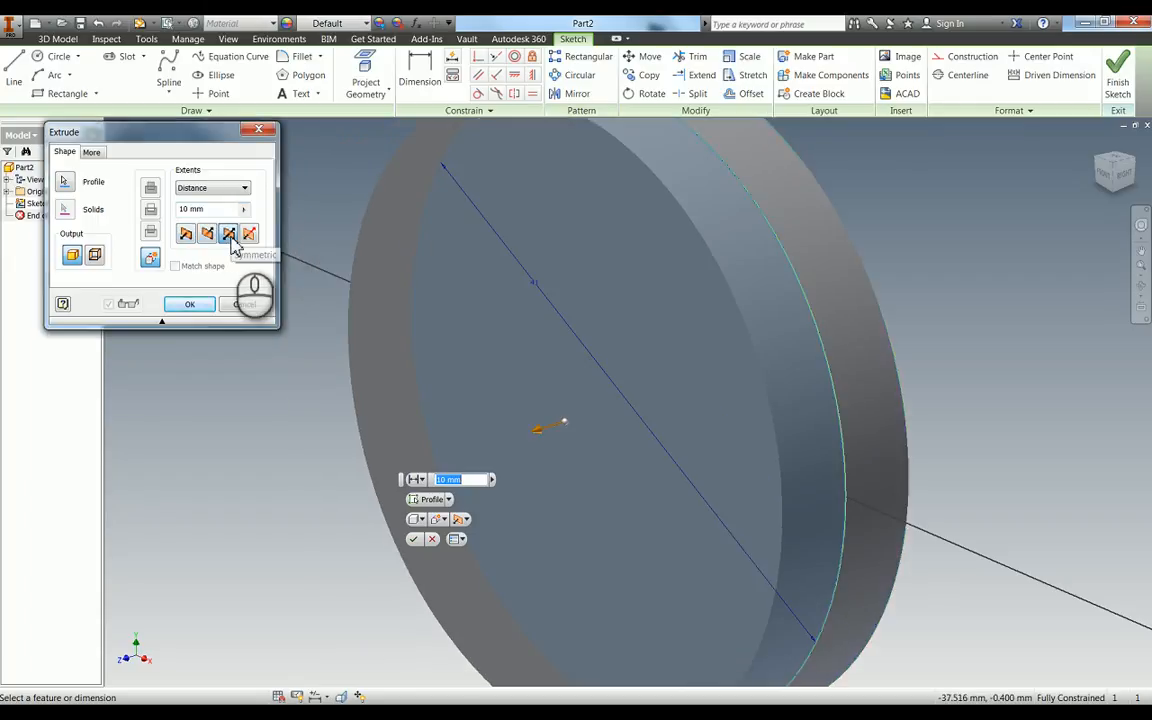
pyautogui.click(189, 304)
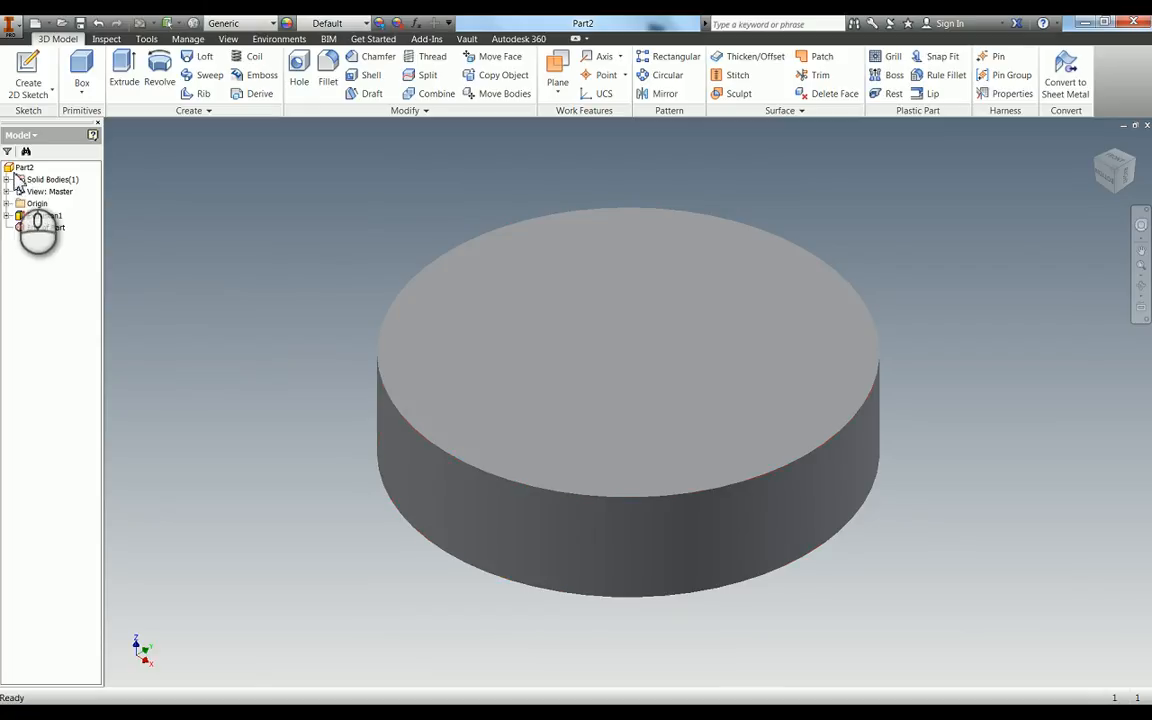
# Set the part material to Brass, Soft Yellow in the iProperties Physical tab.
pyautogui.click(24, 167)
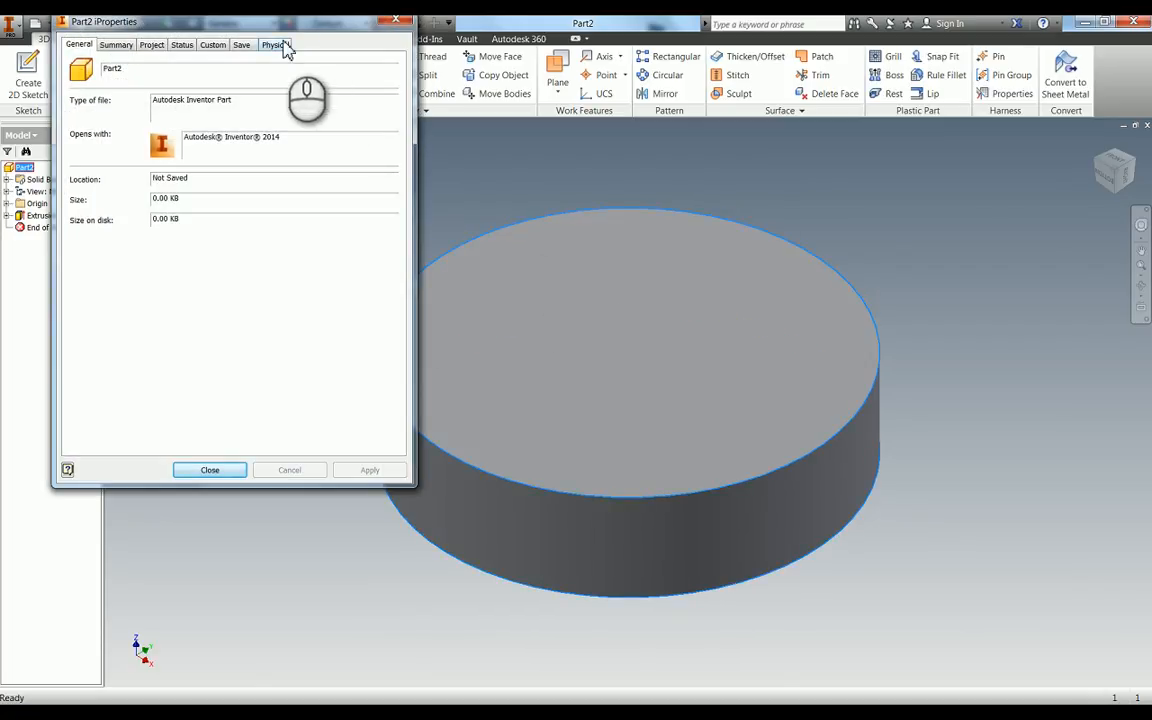
pyautogui.click(275, 44)
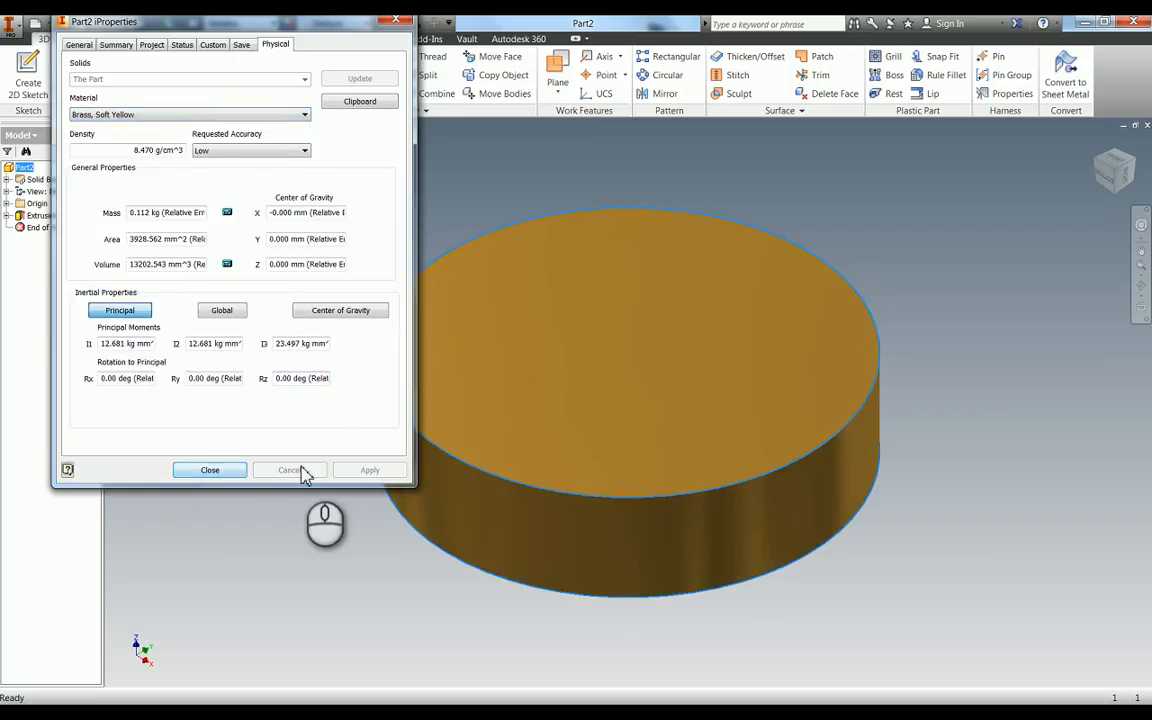
pyautogui.click(210, 470)
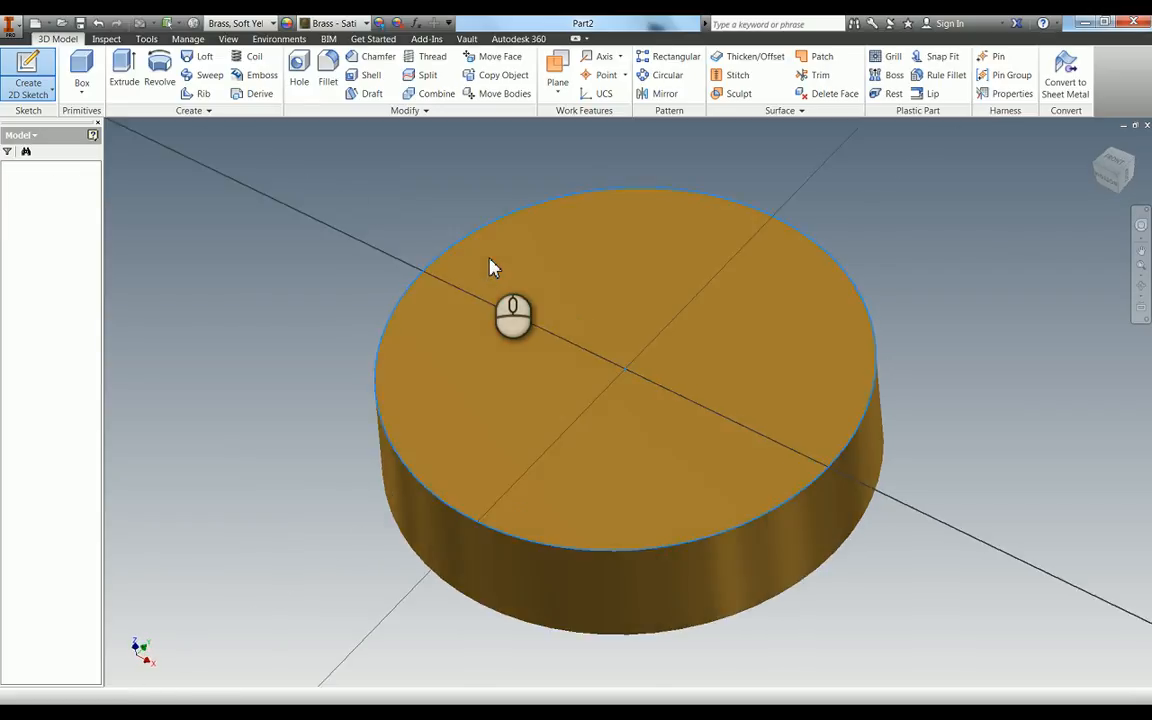
# Sketch on the disc's top face a construction line from the centre at 45° to vertical.
pyautogui.click(28, 75)
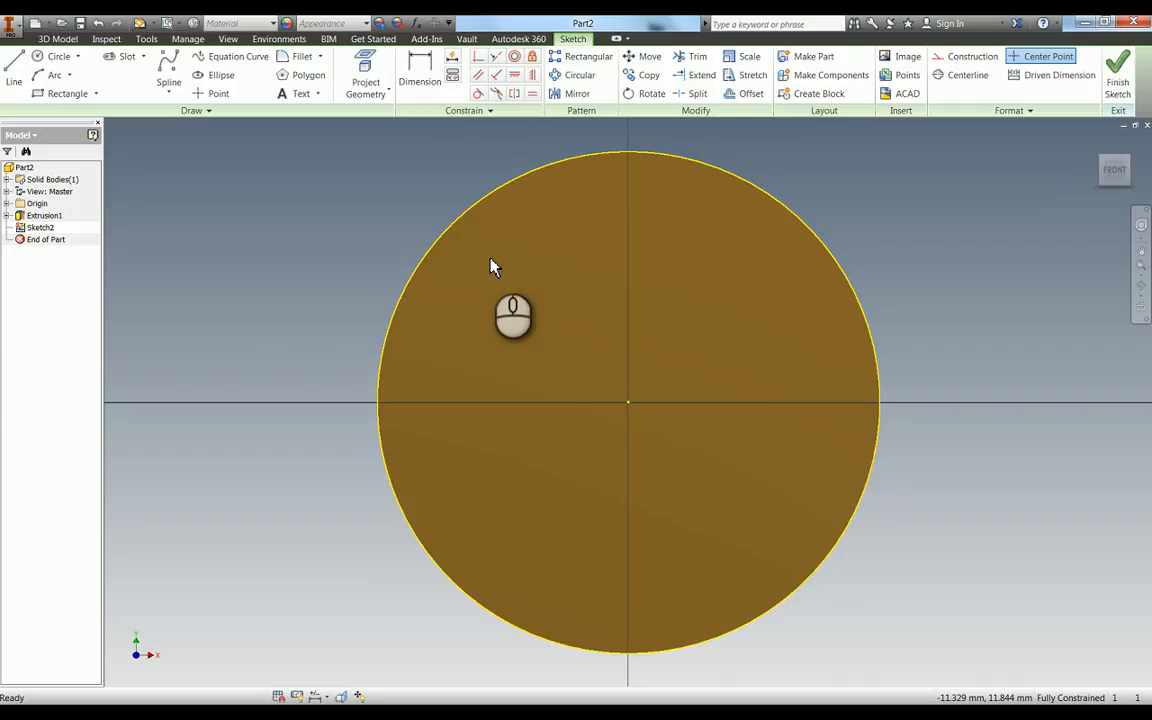
pyautogui.moveTo(706, 332)
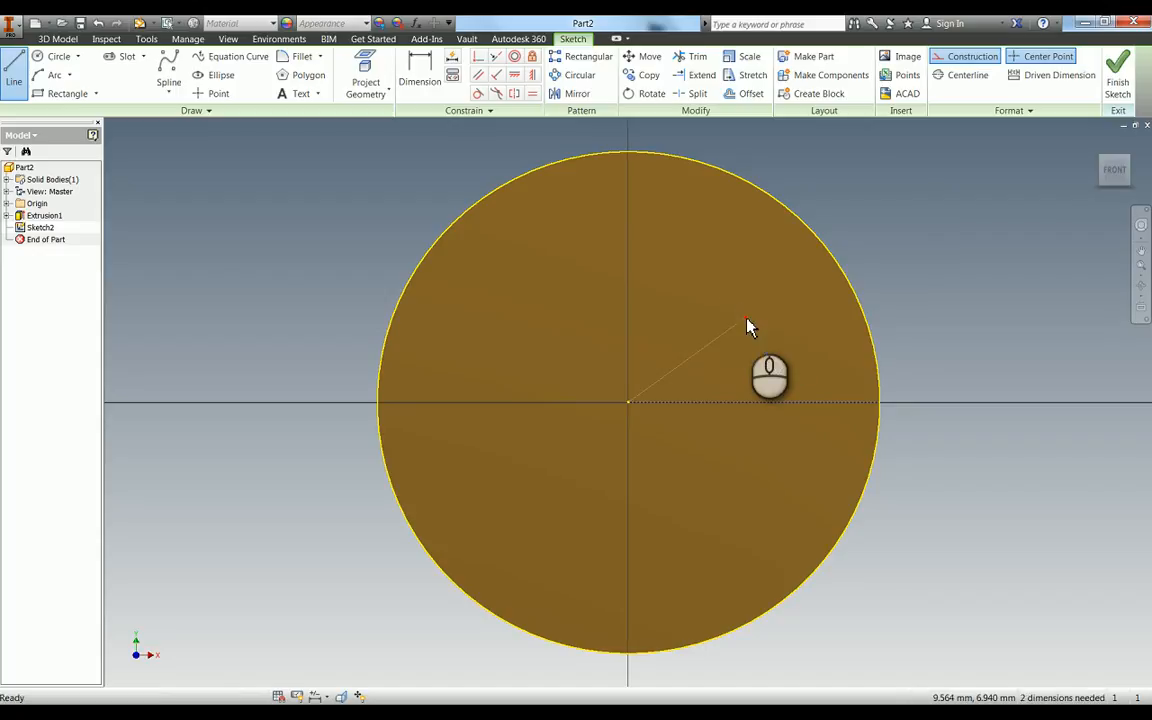
pyautogui.click(419, 75)
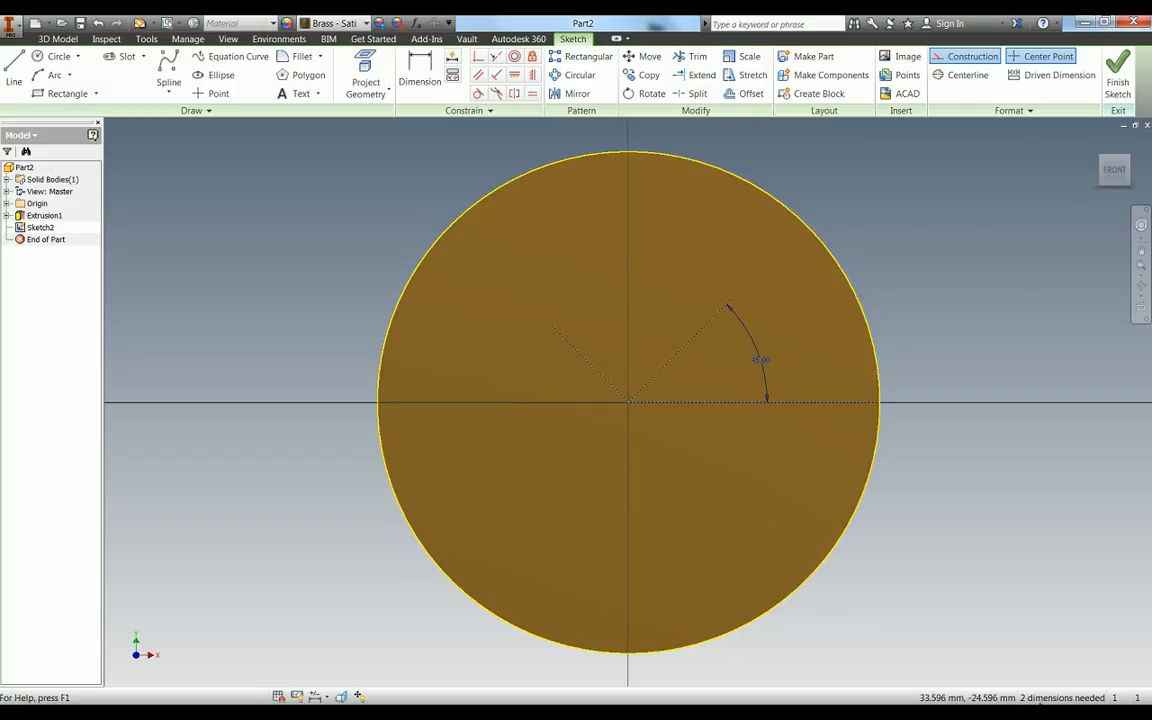
pyautogui.moveTo(875, 565)
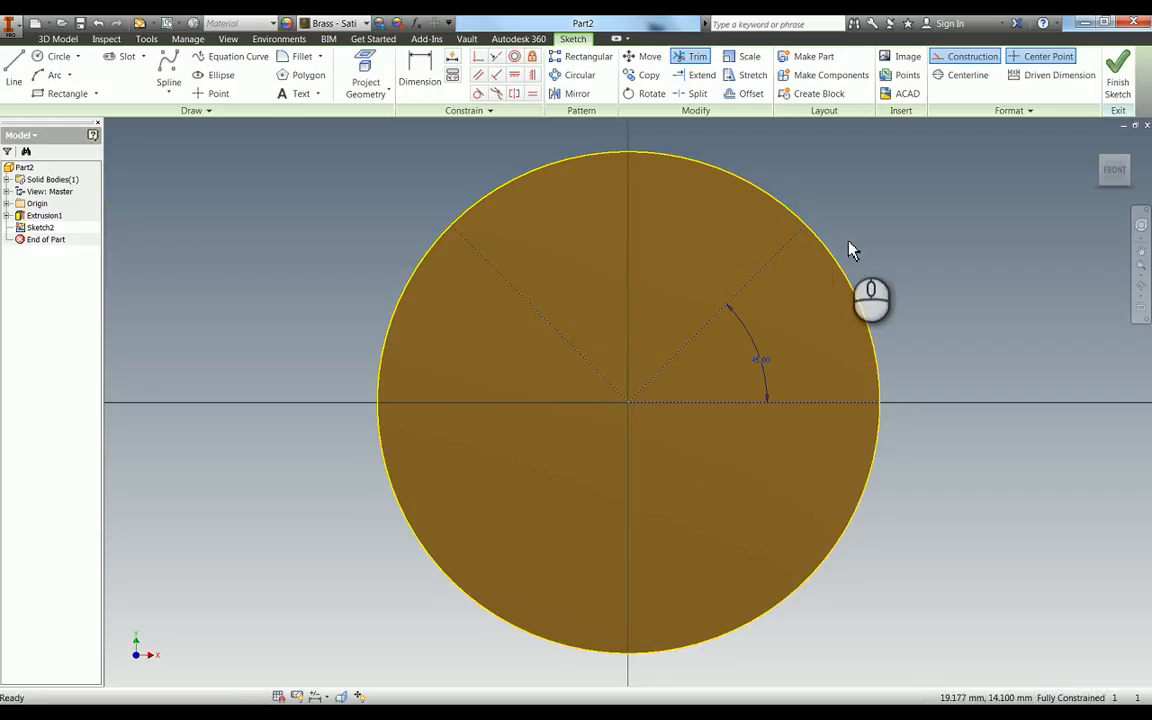
pyautogui.moveTo(1043, 663)
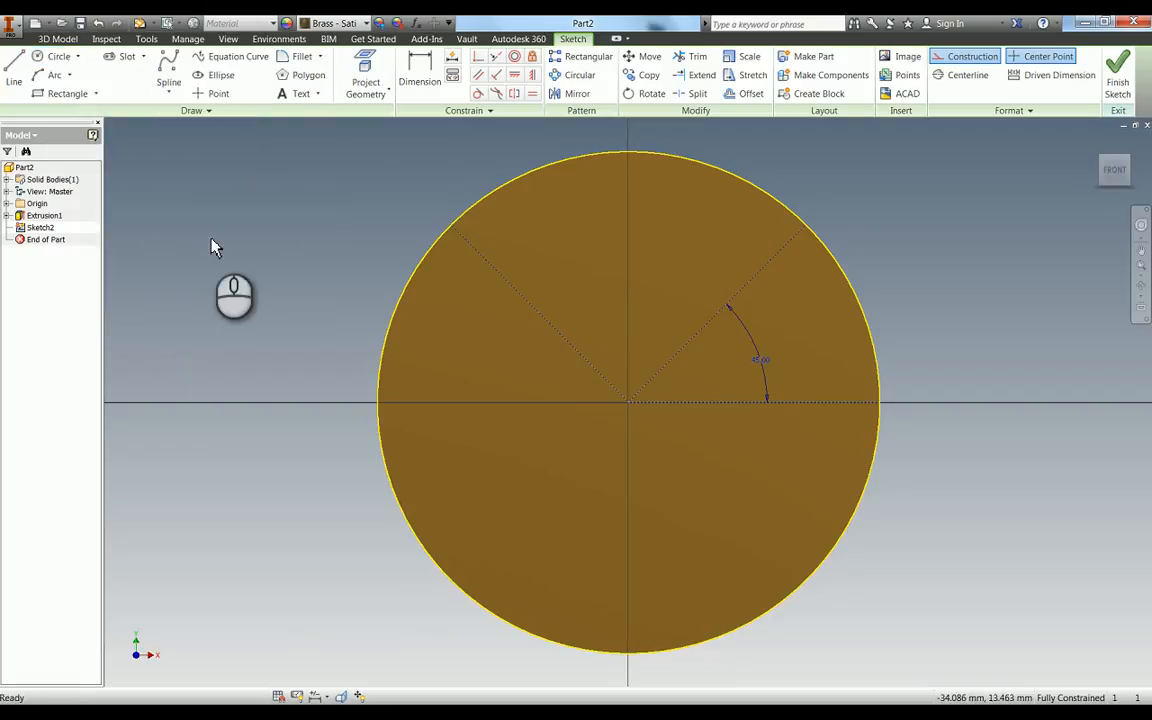
# Draw a construction circle centred on the disc origin.
pyautogui.click(55, 57)
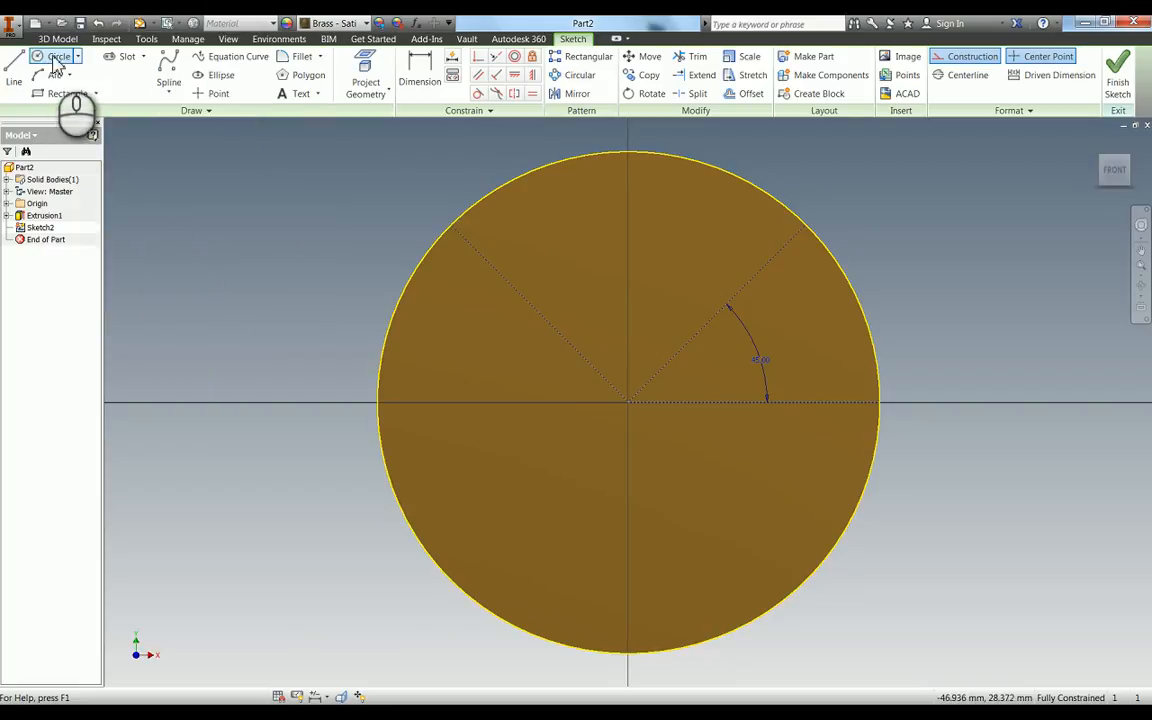
pyautogui.click(57, 57)
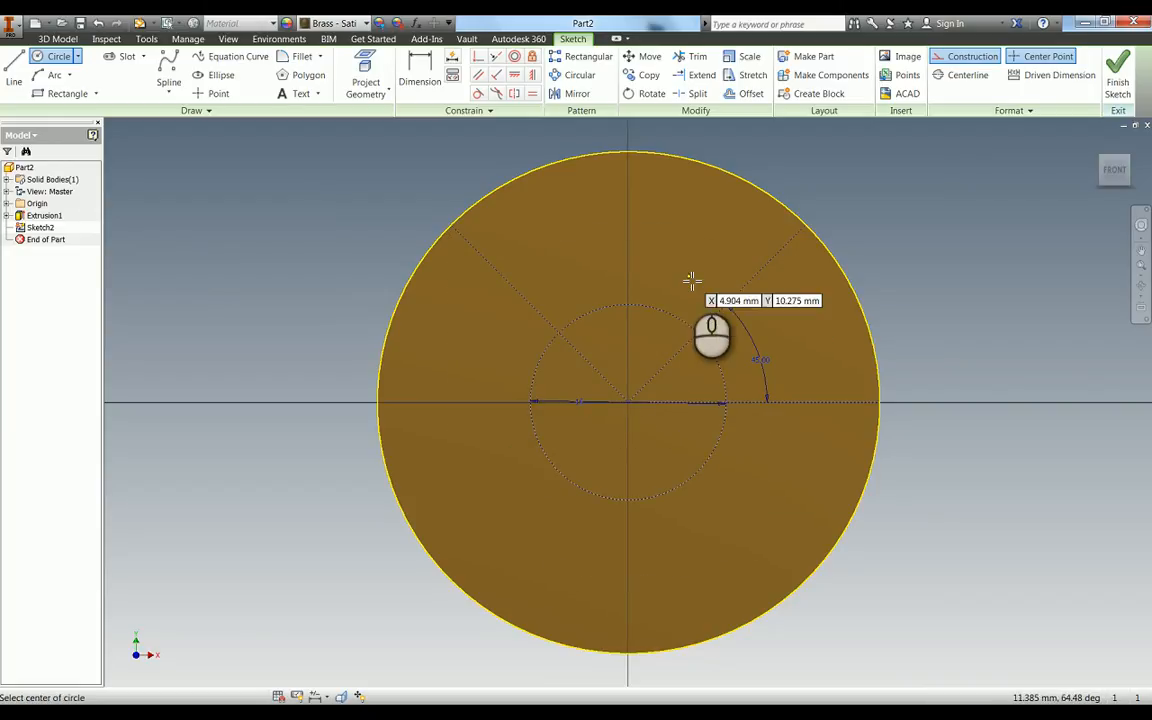
pyautogui.moveTo(560, 390)
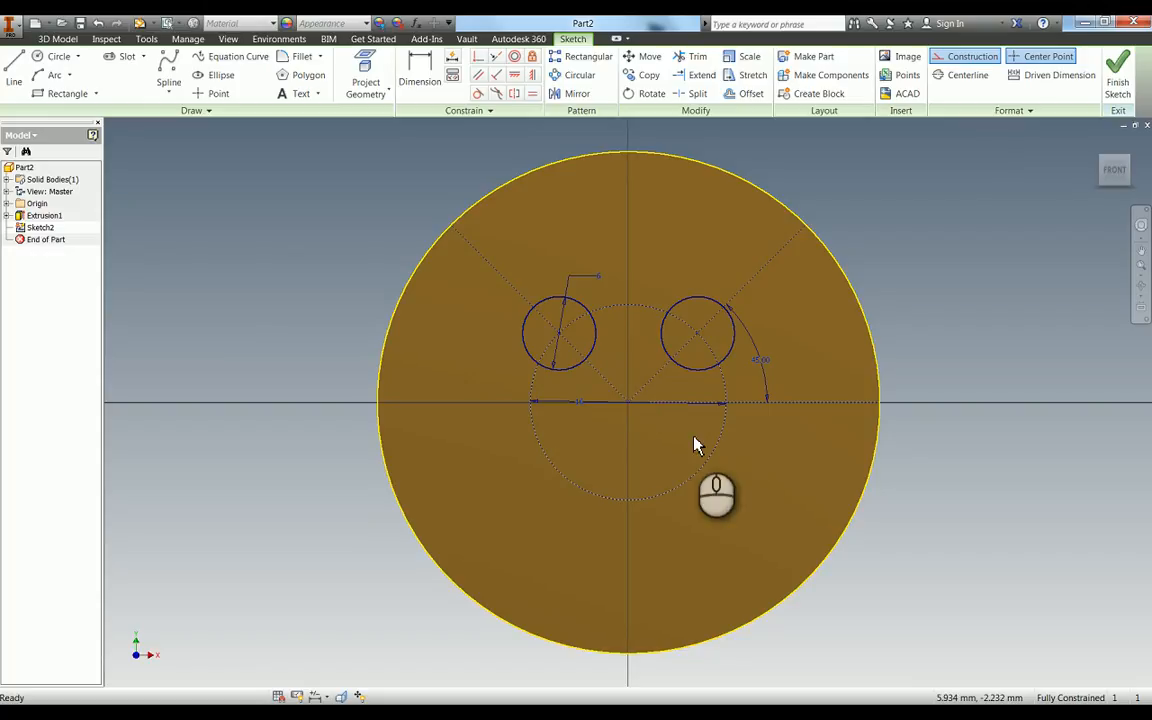
pyautogui.moveTo(443, 281)
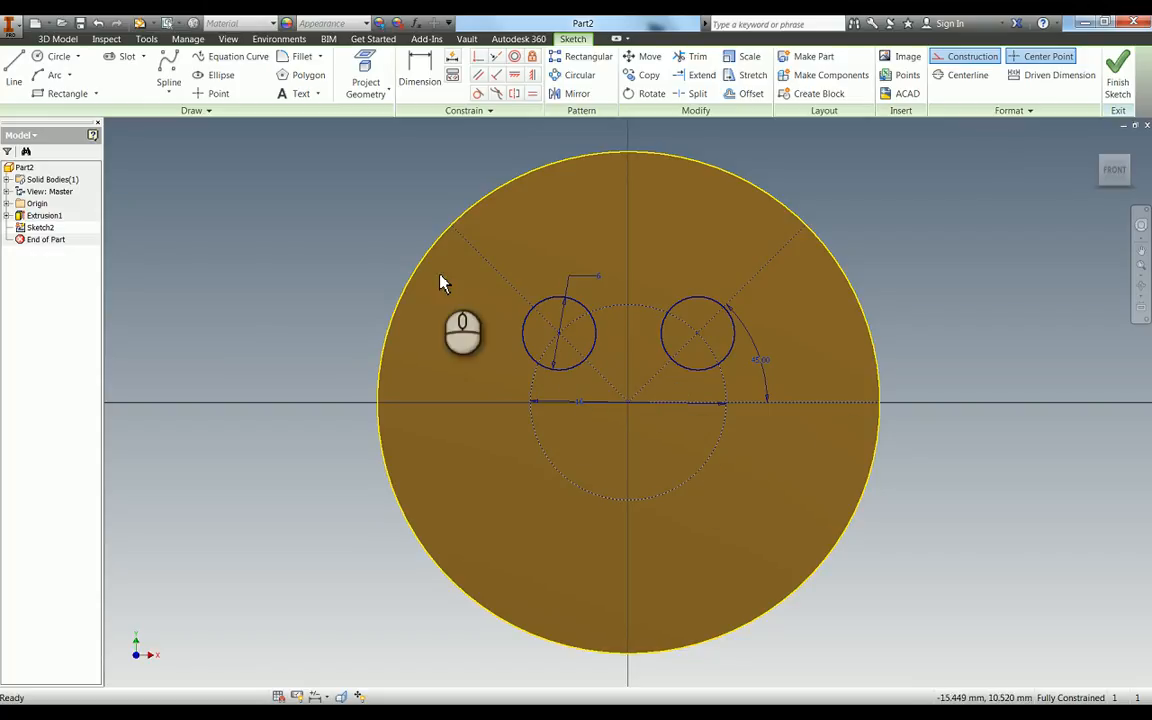
# Draw normal-geometry arcs joining the small circles and dimension the arc at 11 mm.
pyautogui.click(58, 56)
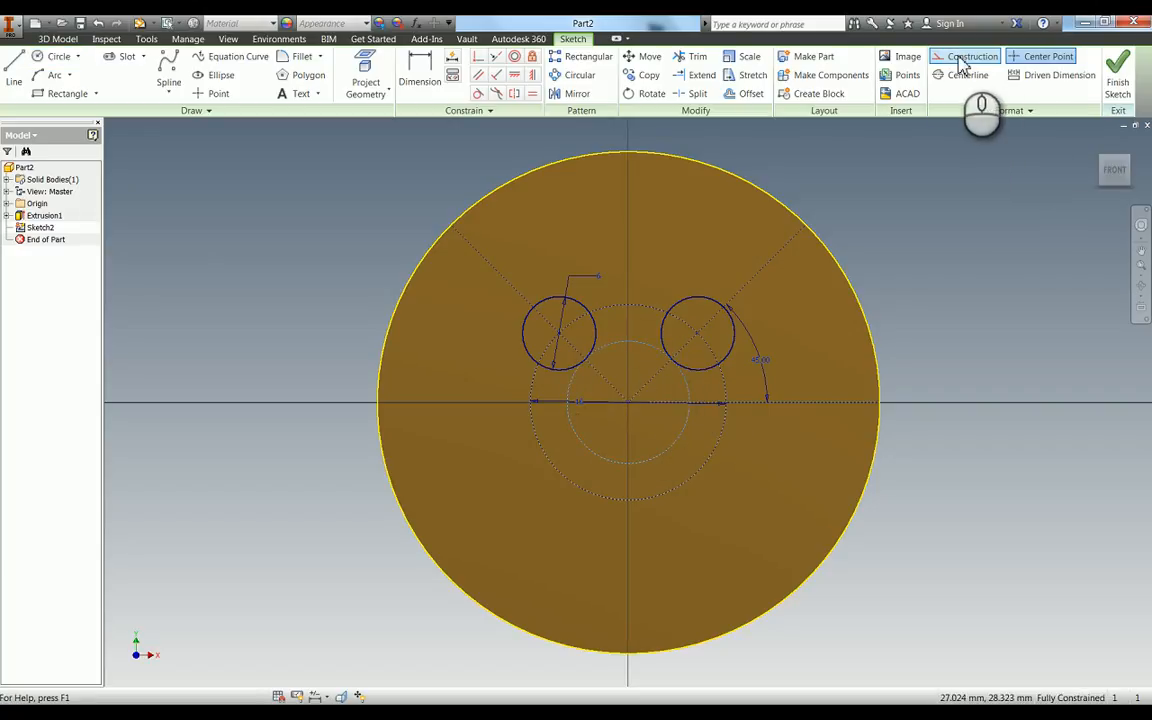
pyautogui.click(628, 400)
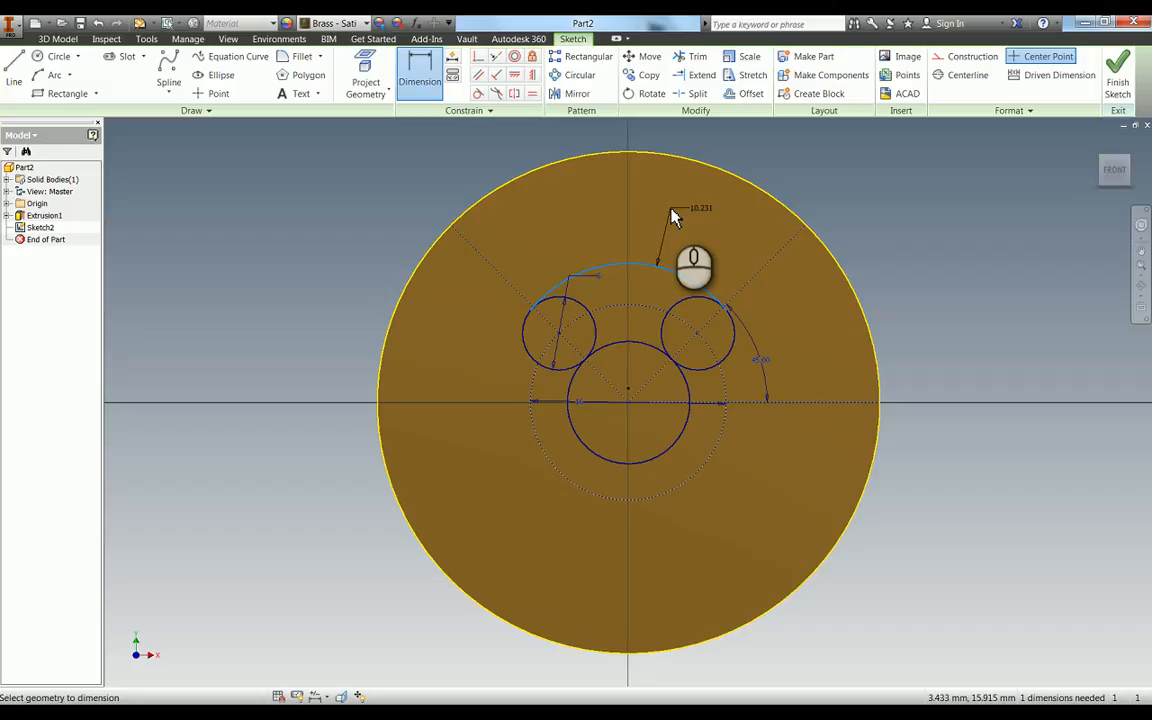
pyautogui.click(700, 208)
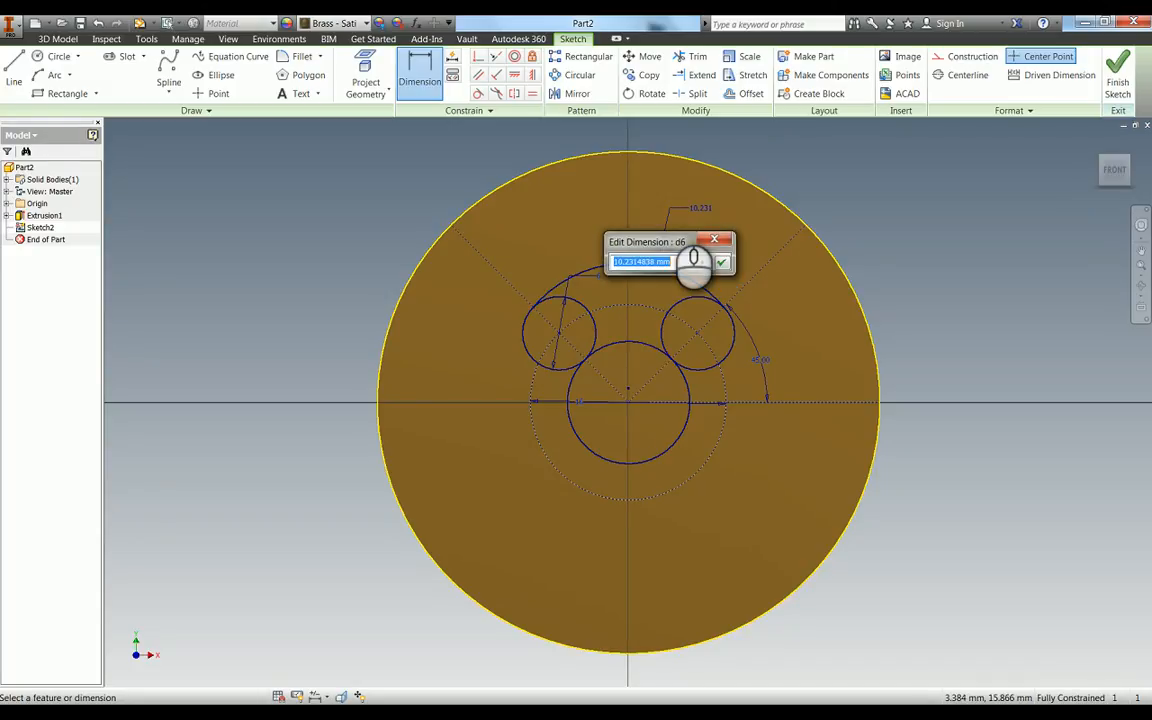
pyautogui.click(721, 262)
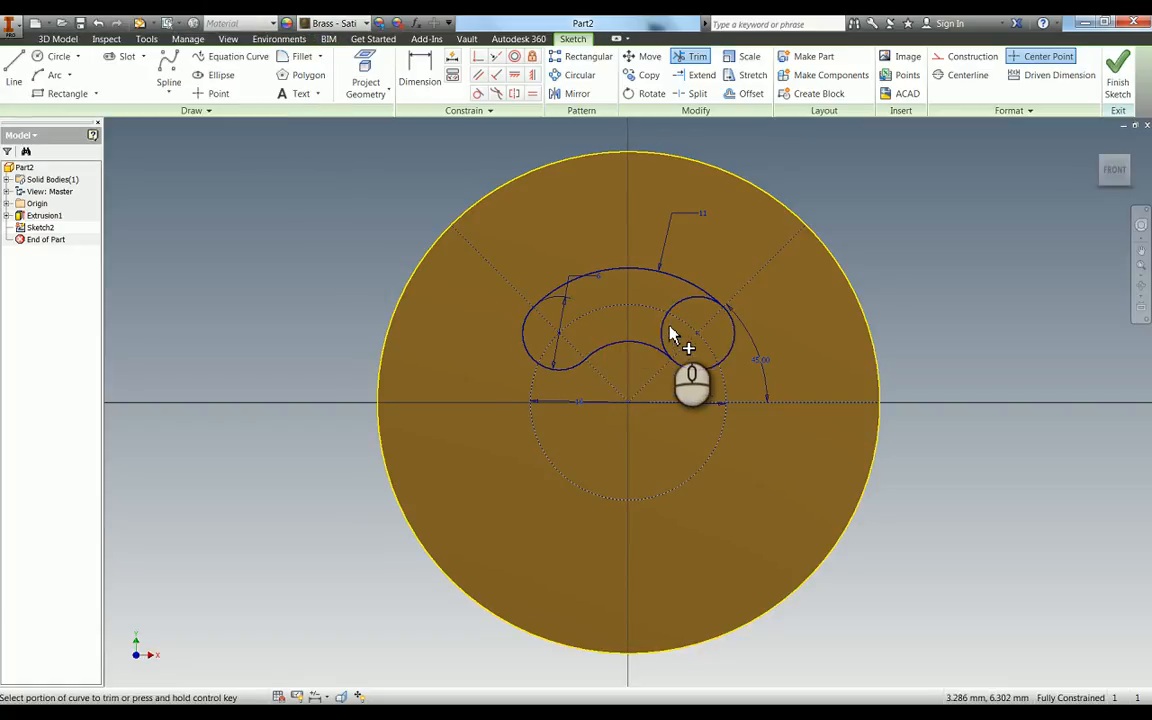
pyautogui.moveTo(703, 323)
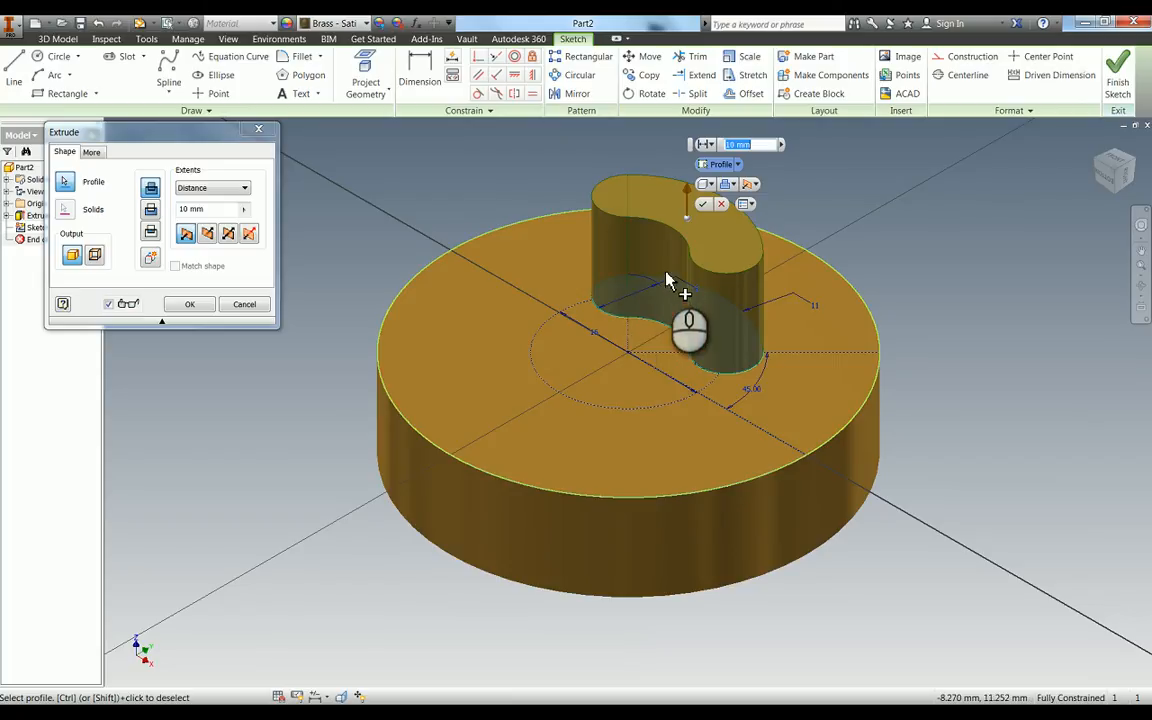
pyautogui.moveTo(675, 325)
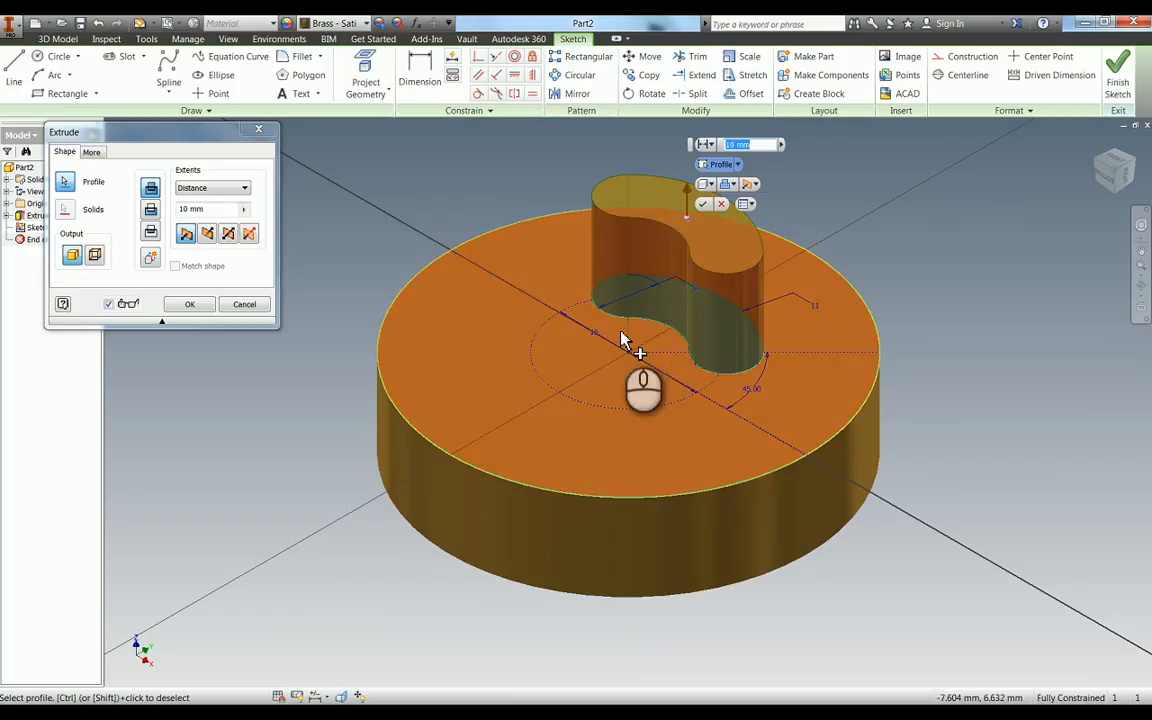
# Cut the kidney-shaped profile down into the disc as Extrusion2.
pyautogui.click(150, 210)
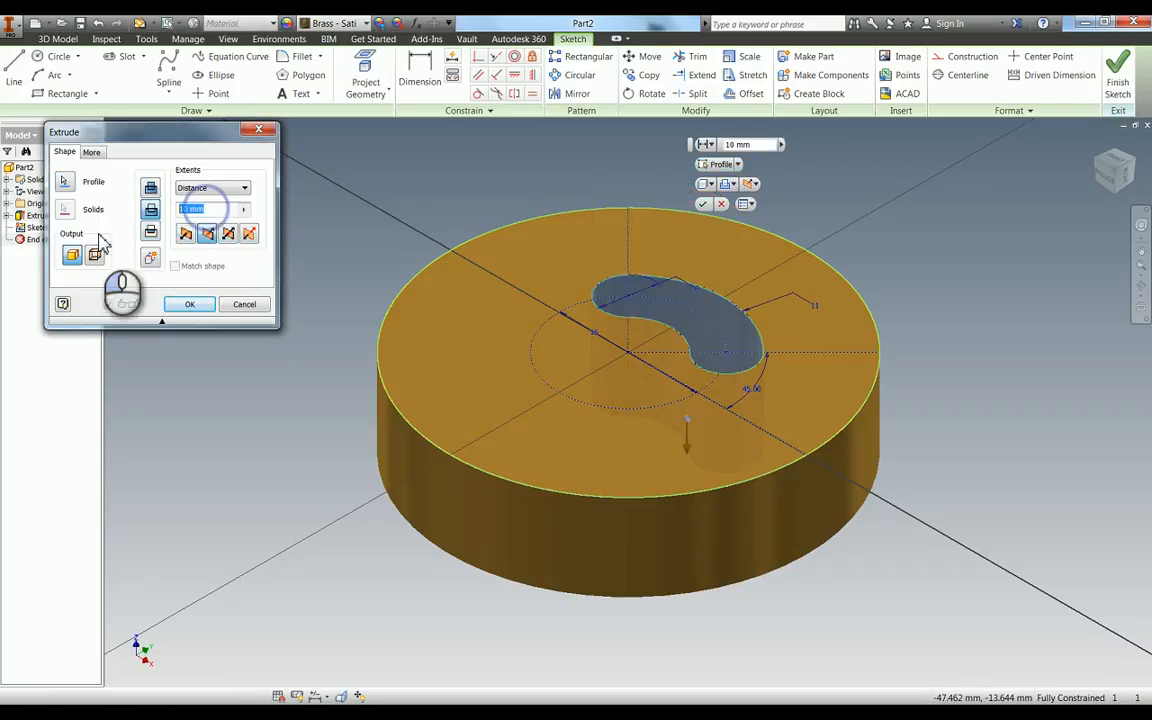
pyautogui.click(189, 304)
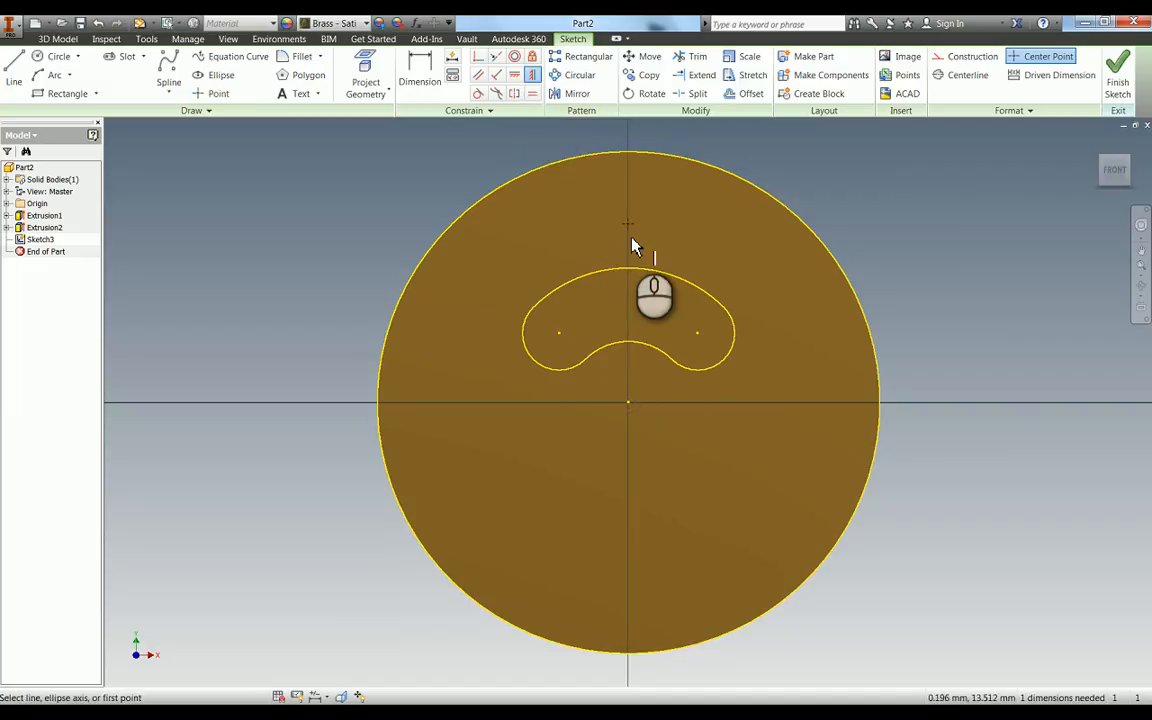
# Place a hole centre point on the vertical axis and dimension it from the disc centre.
pyautogui.click(419, 75)
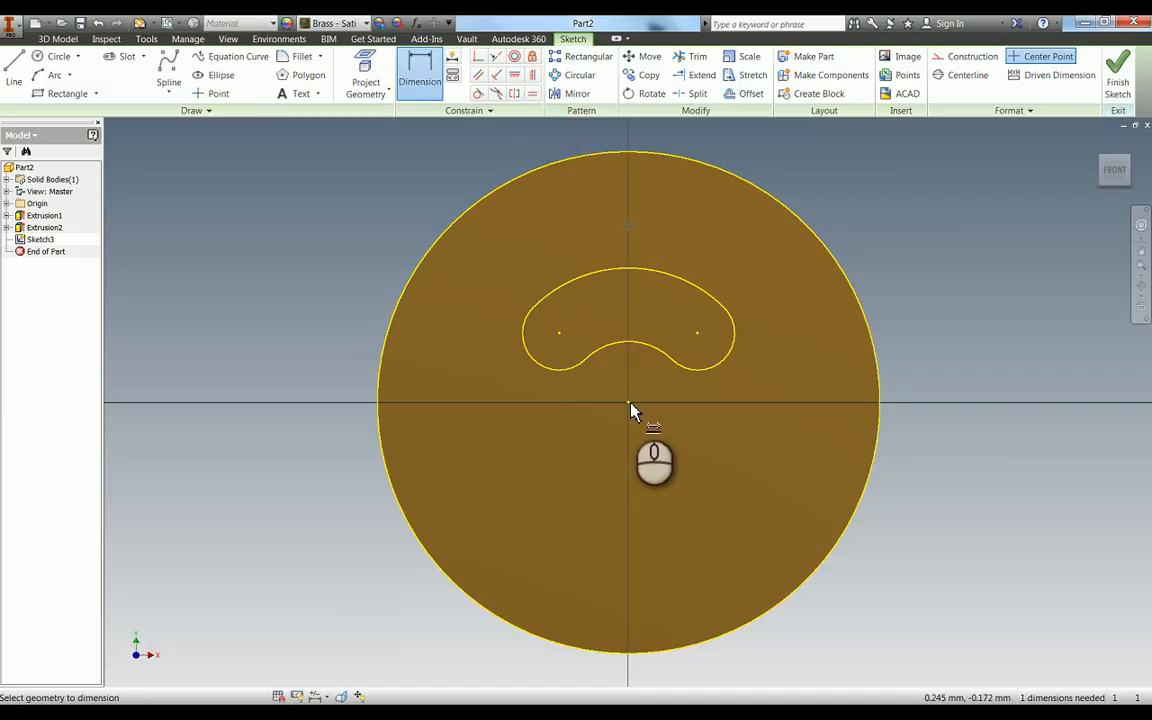
pyautogui.click(630, 410)
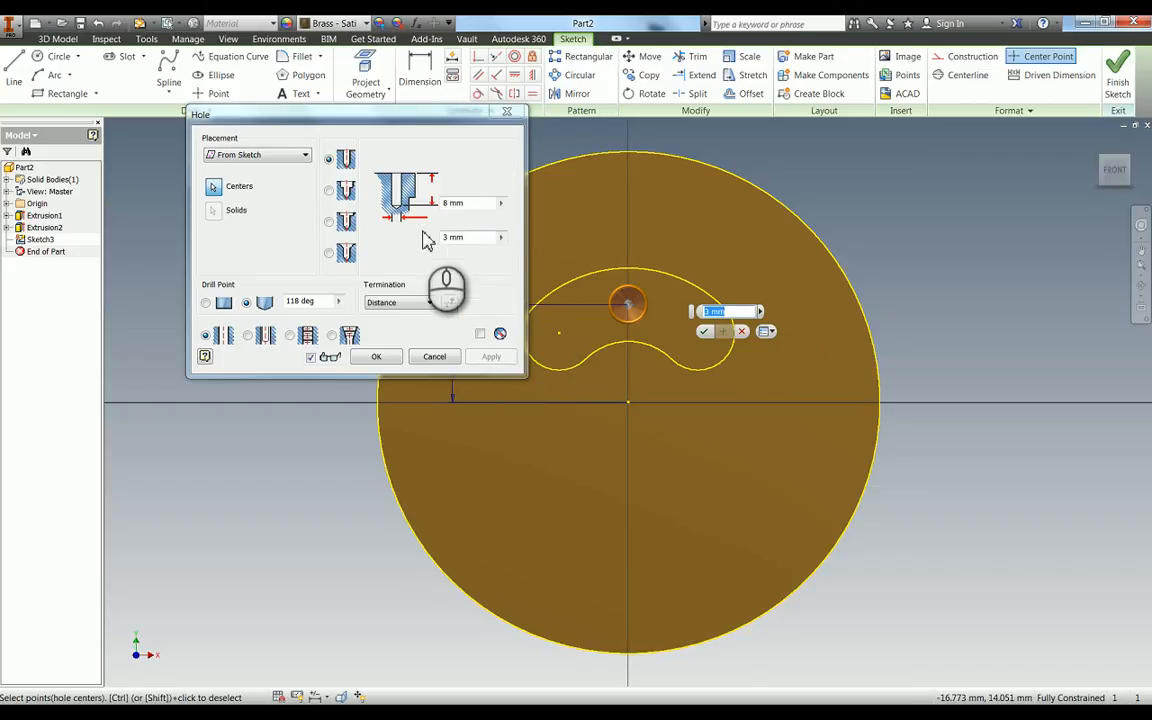
# Drill a 2 mm Through All hole at the sketched point as Hole1.
pyautogui.click(398, 302)
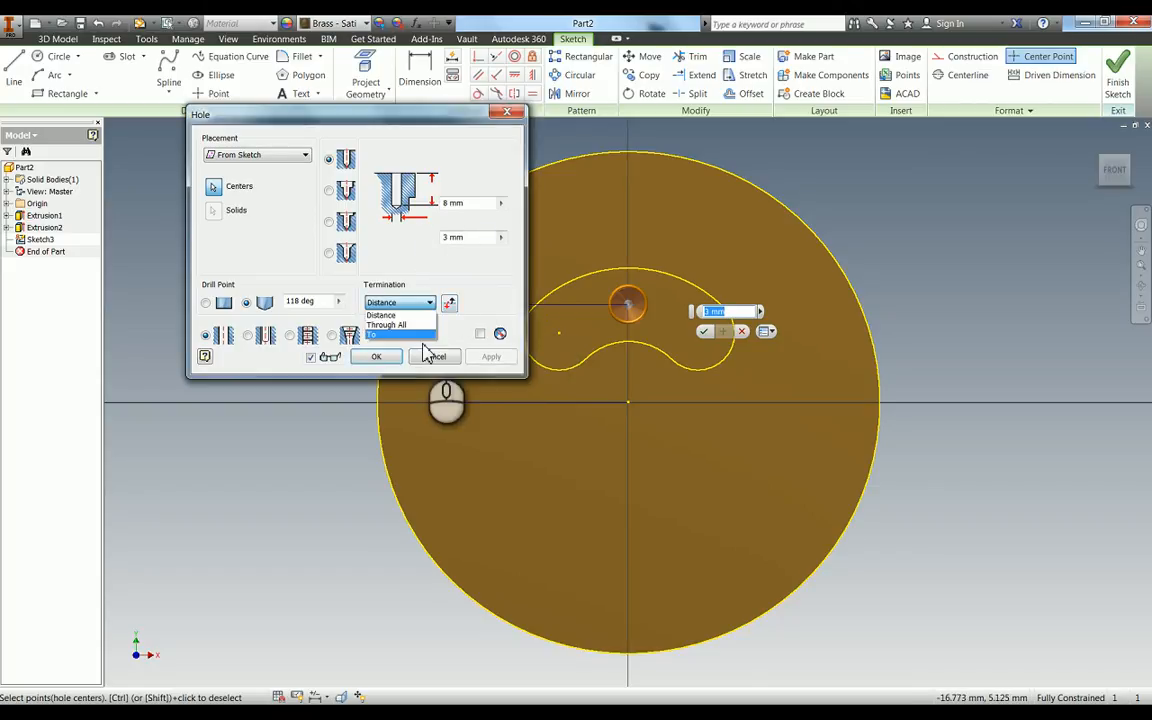
pyautogui.click(387, 324)
pyautogui.write('2')
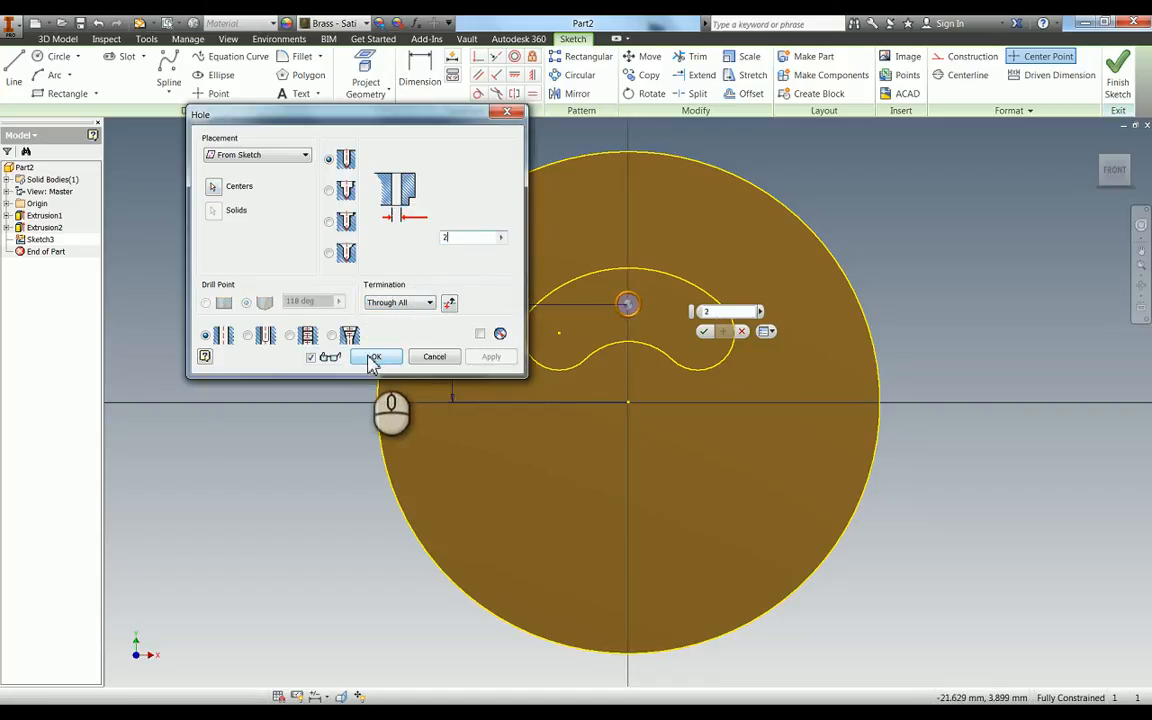
pyautogui.click(372, 357)
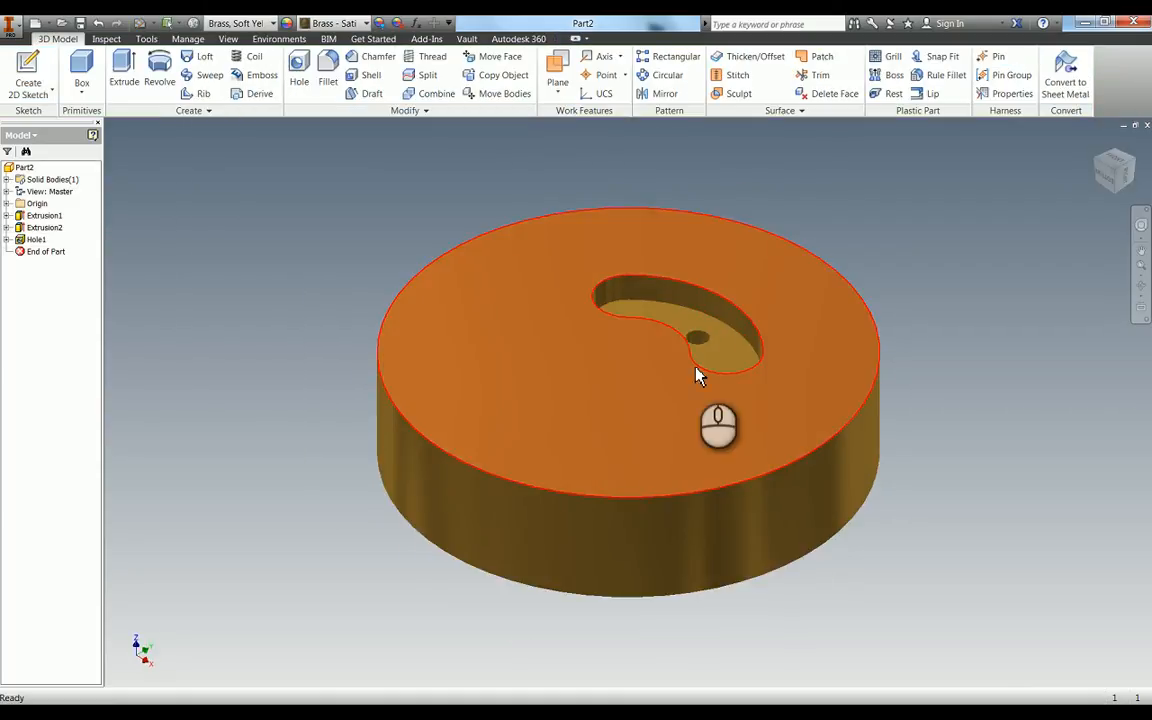
# Add a tapped M5x0.8 hole, Distance 5 mm deep, at the back-face point as Hole2.
pyautogui.click(680, 350)
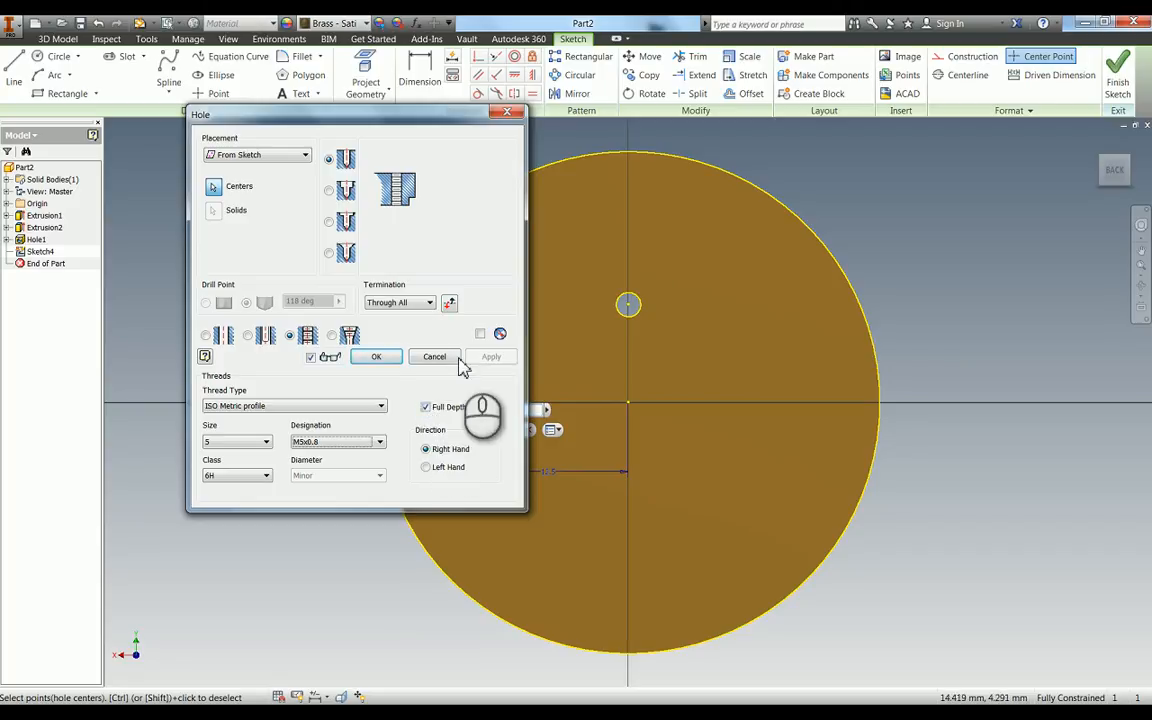
pyautogui.click(400, 302)
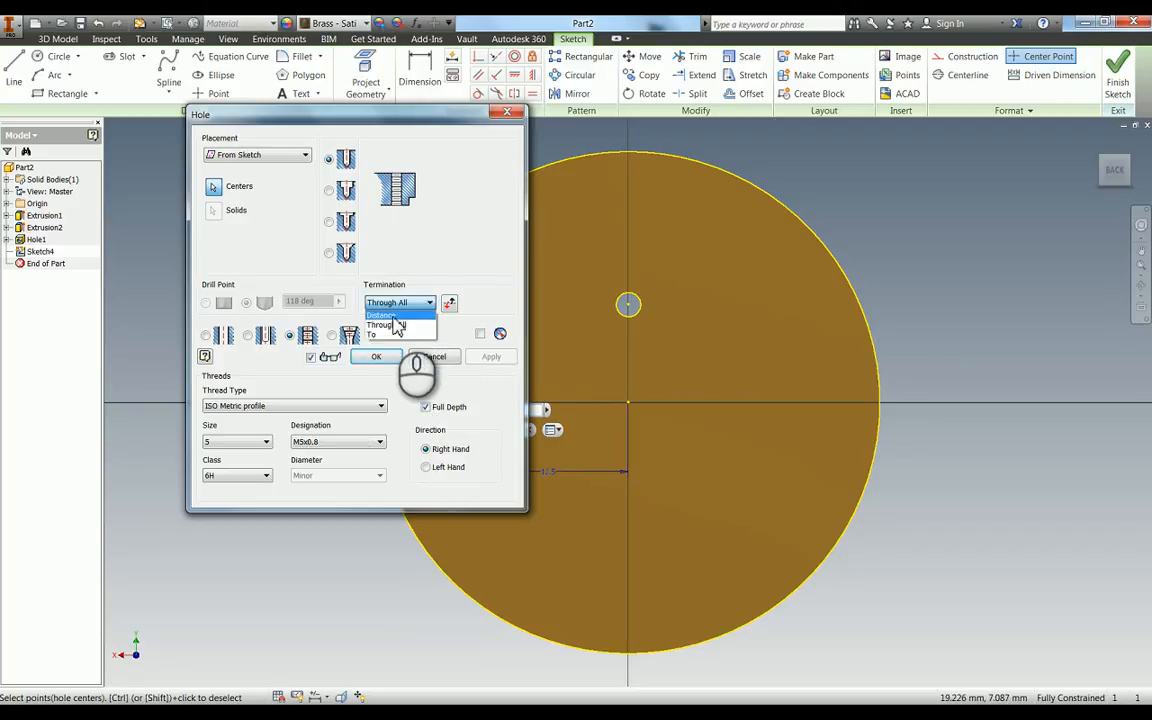
pyautogui.click(382, 314)
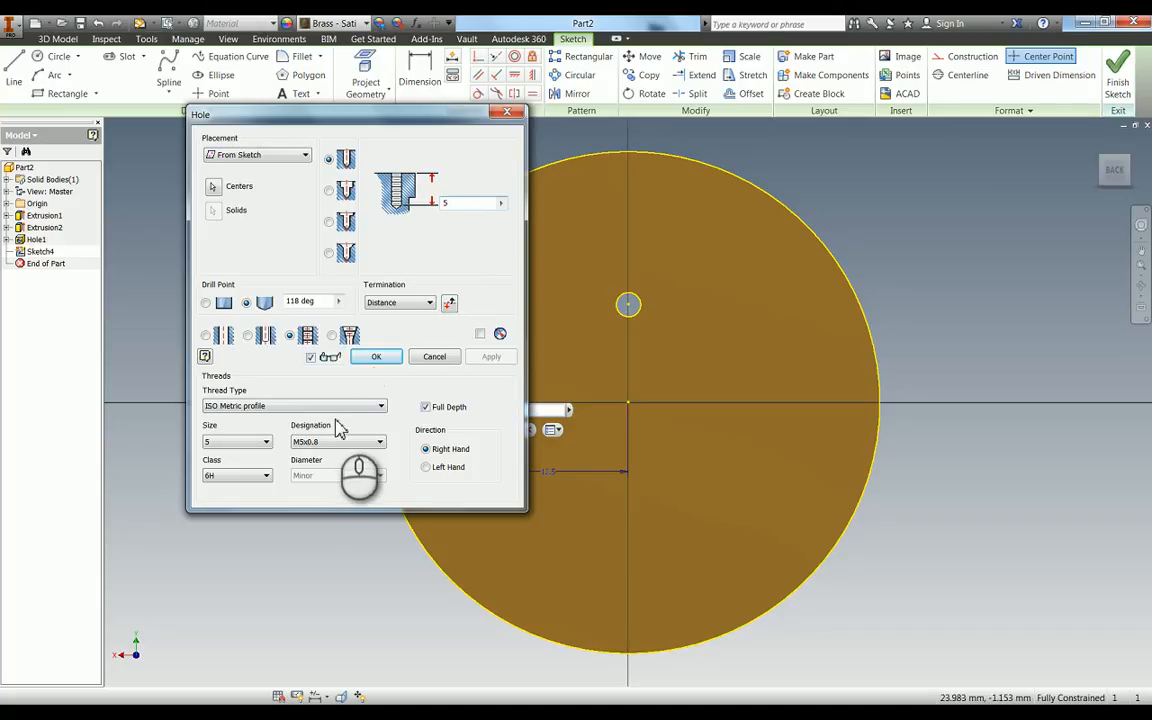
pyautogui.click(376, 356)
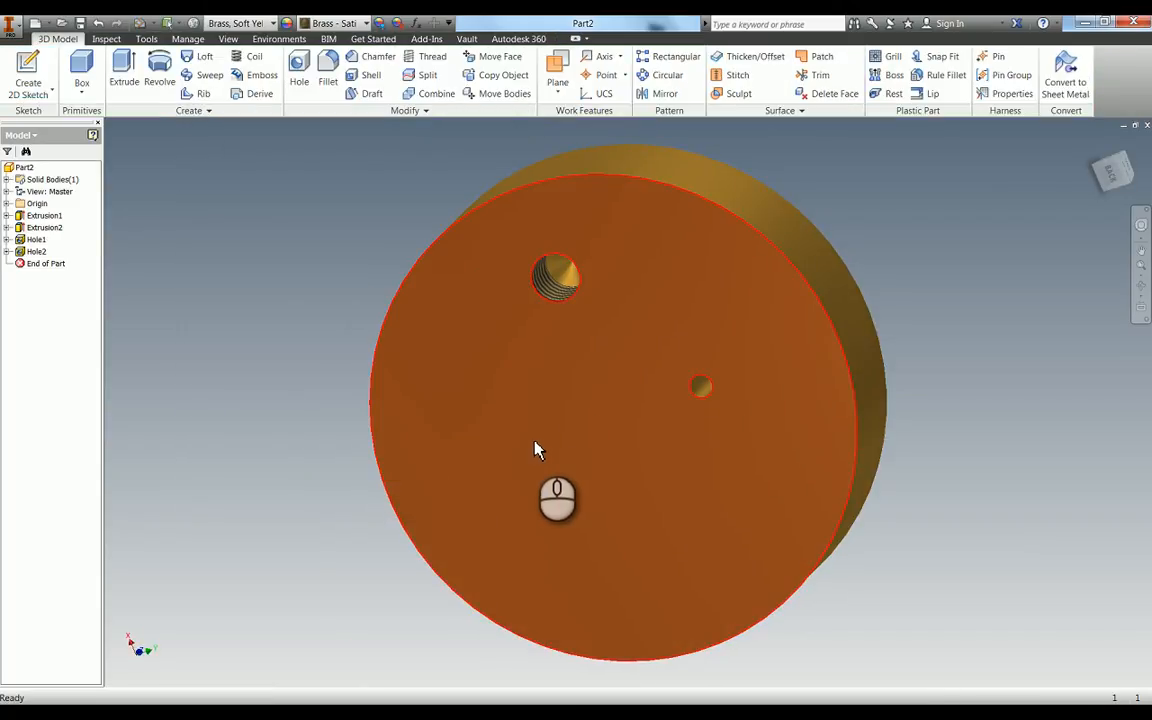
pyautogui.moveTo(538, 448); pyautogui.dragTo(545, 443)
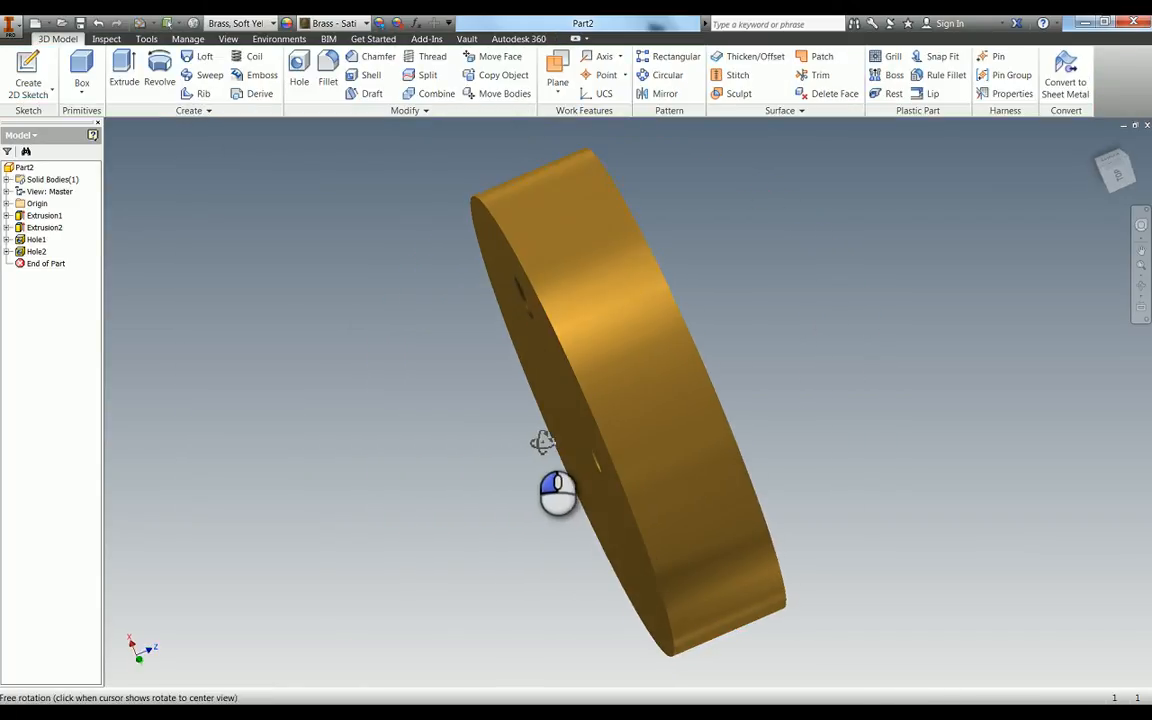
pyautogui.moveTo(555, 490); pyautogui.dragTo(415, 490)
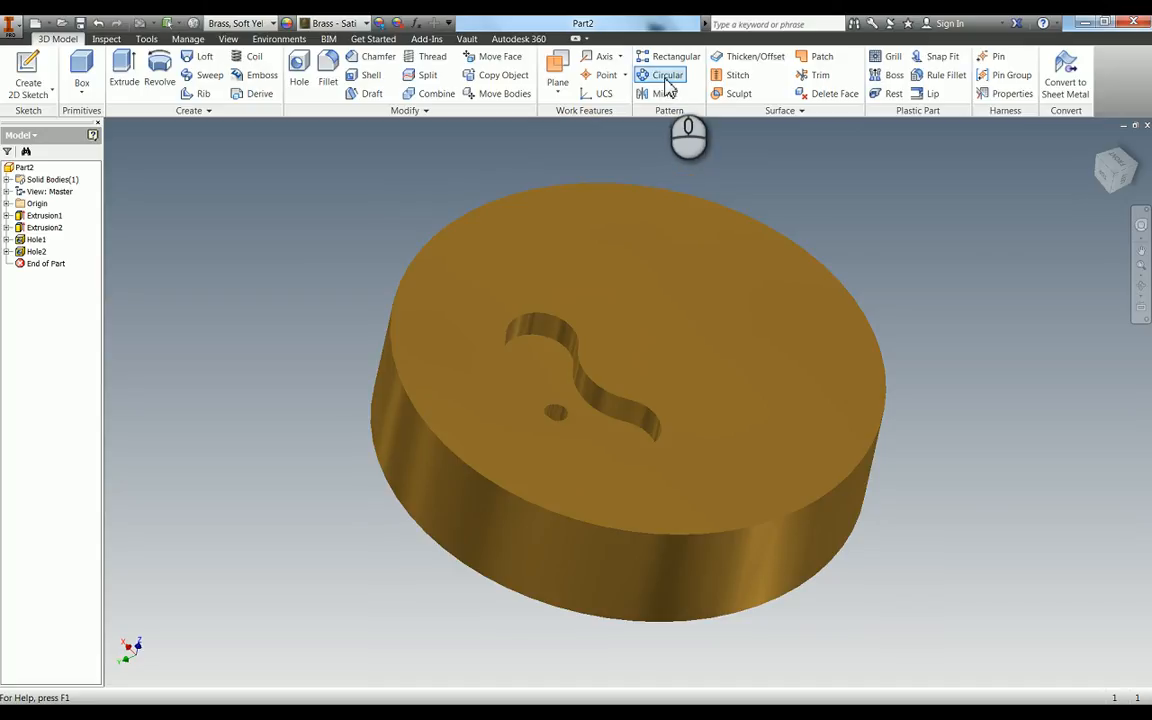
# Circular-pattern Extrusion2, Hole1 and Hole2 twice over 360° about the disc axis.
pyautogui.click(665, 75)
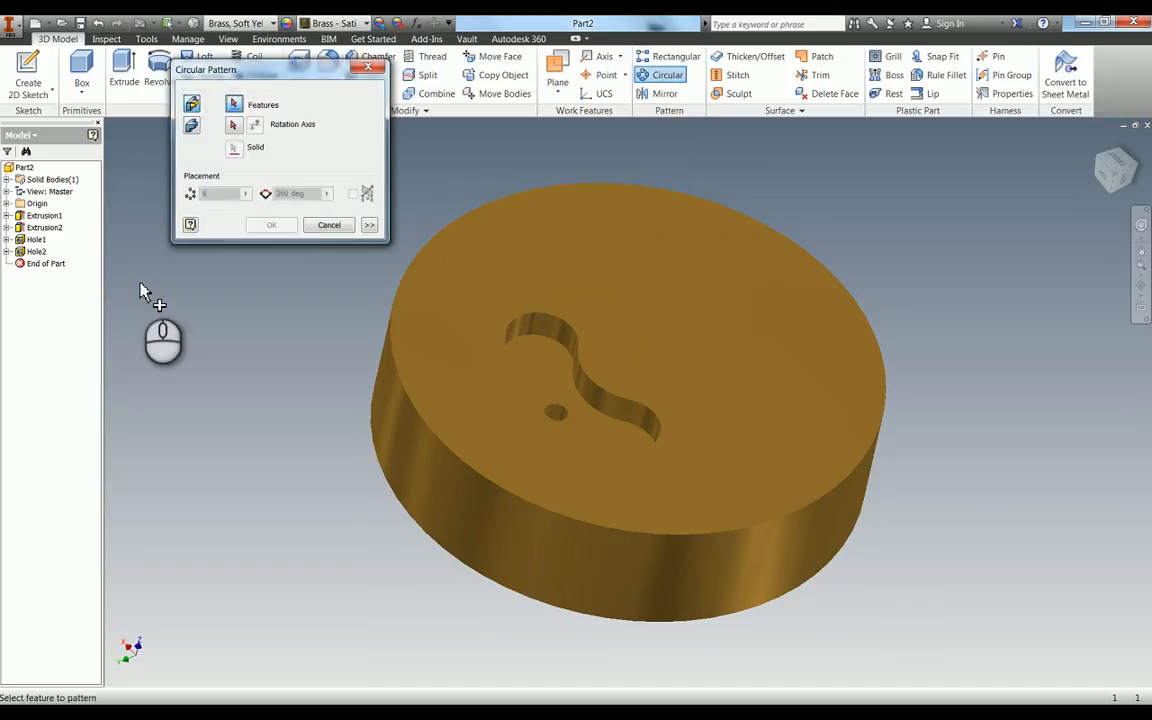
pyautogui.click(44, 227)
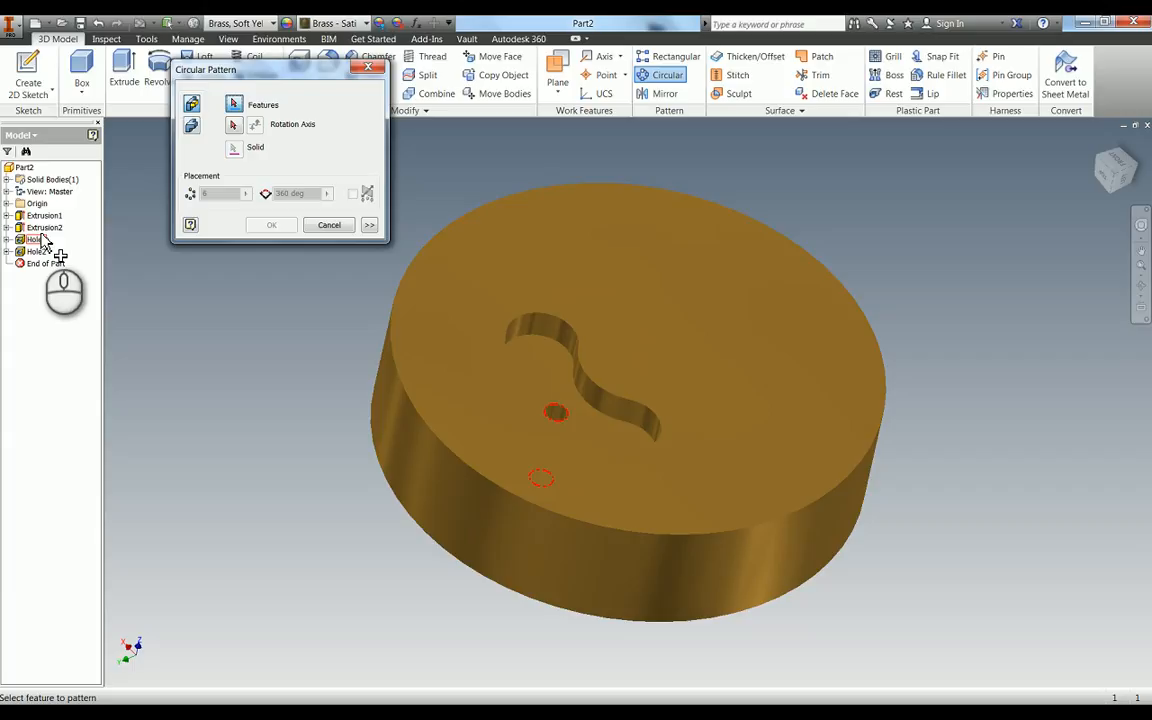
pyautogui.click(37, 251)
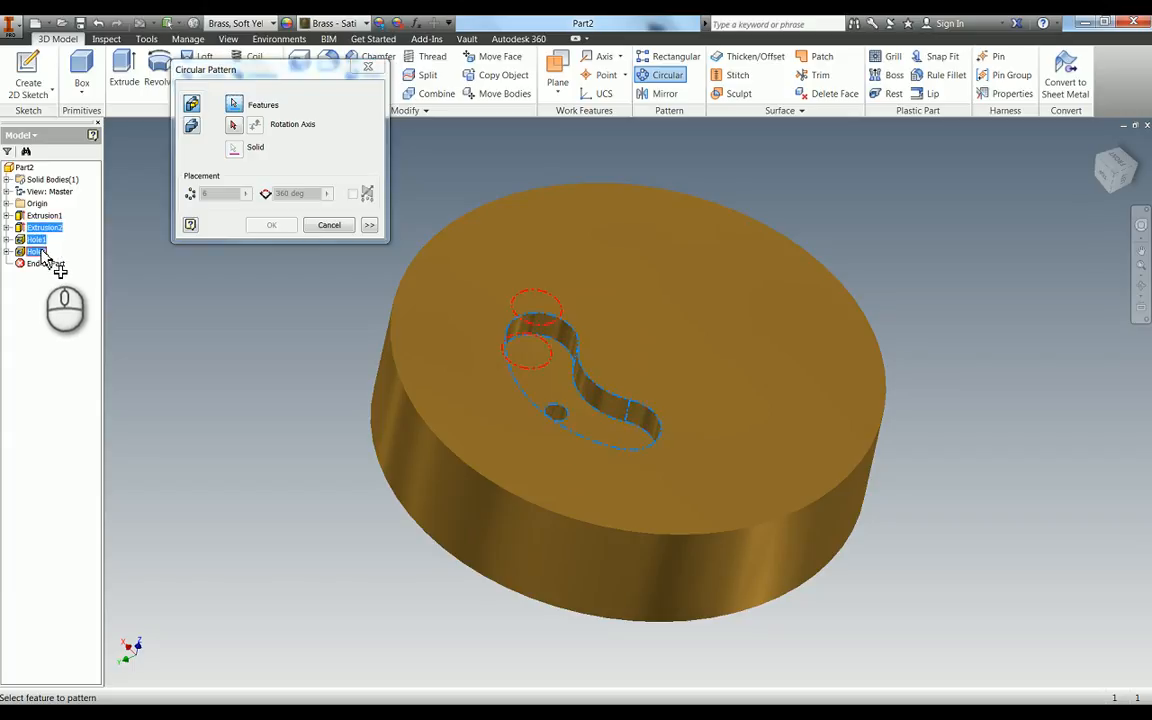
pyautogui.click(44, 227)
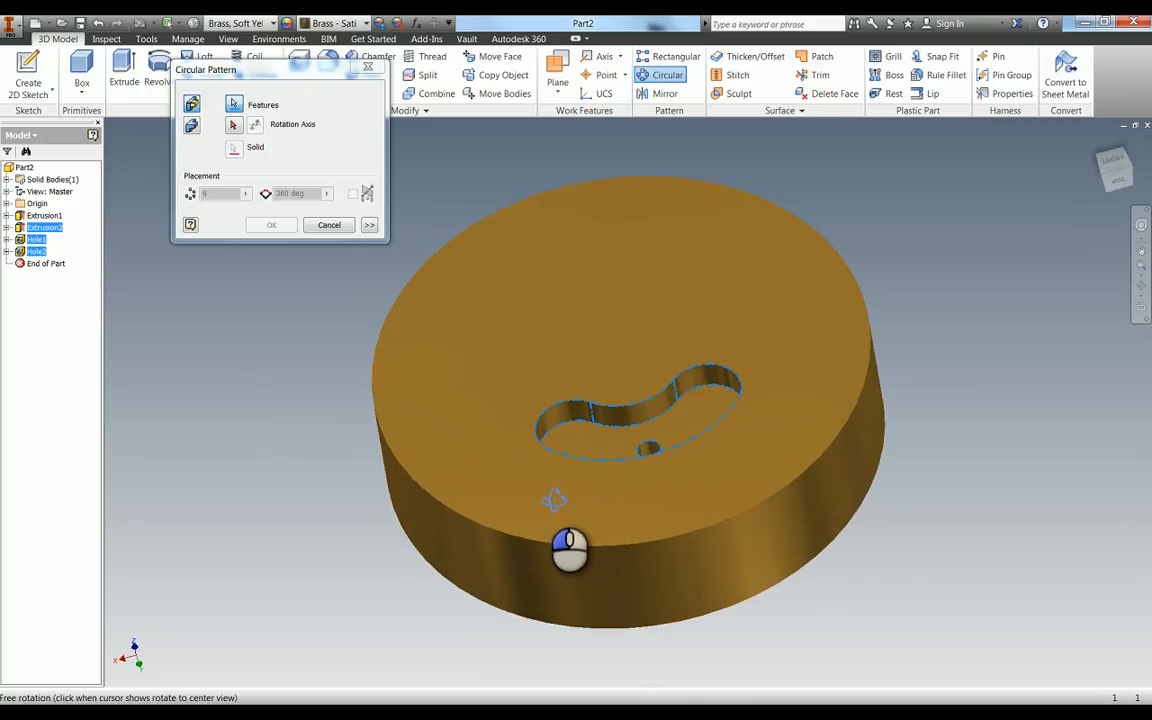
pyautogui.moveTo(570, 550); pyautogui.dragTo(650, 395)
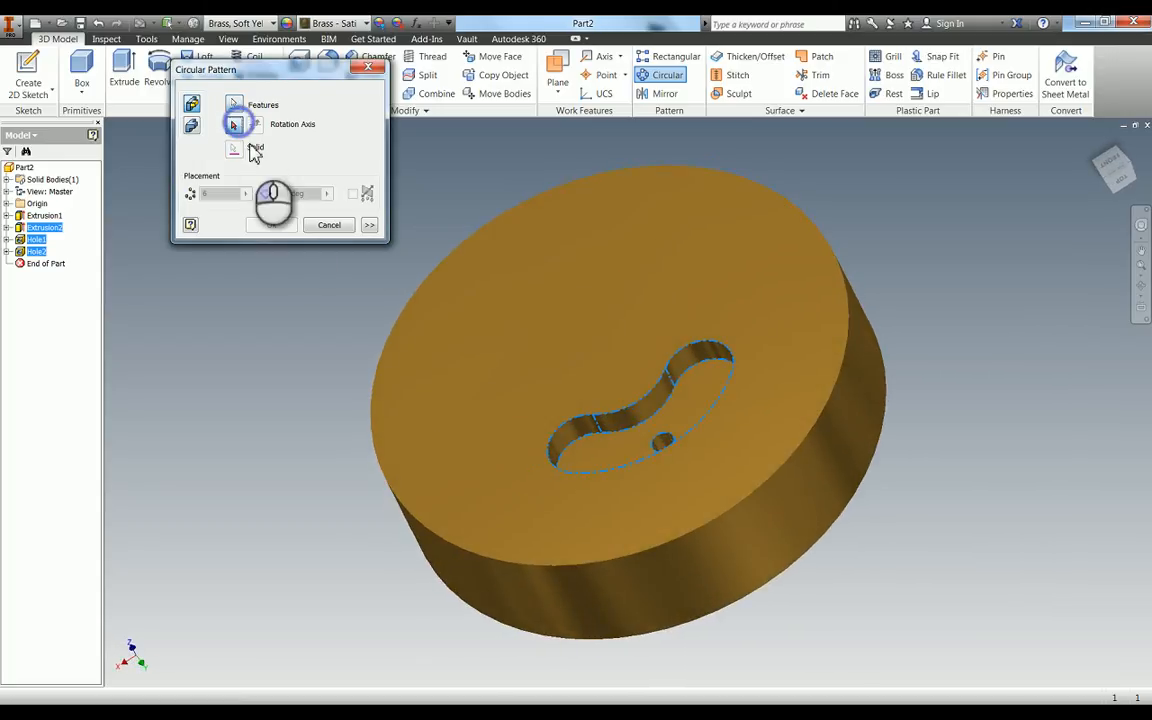
pyautogui.click(234, 124)
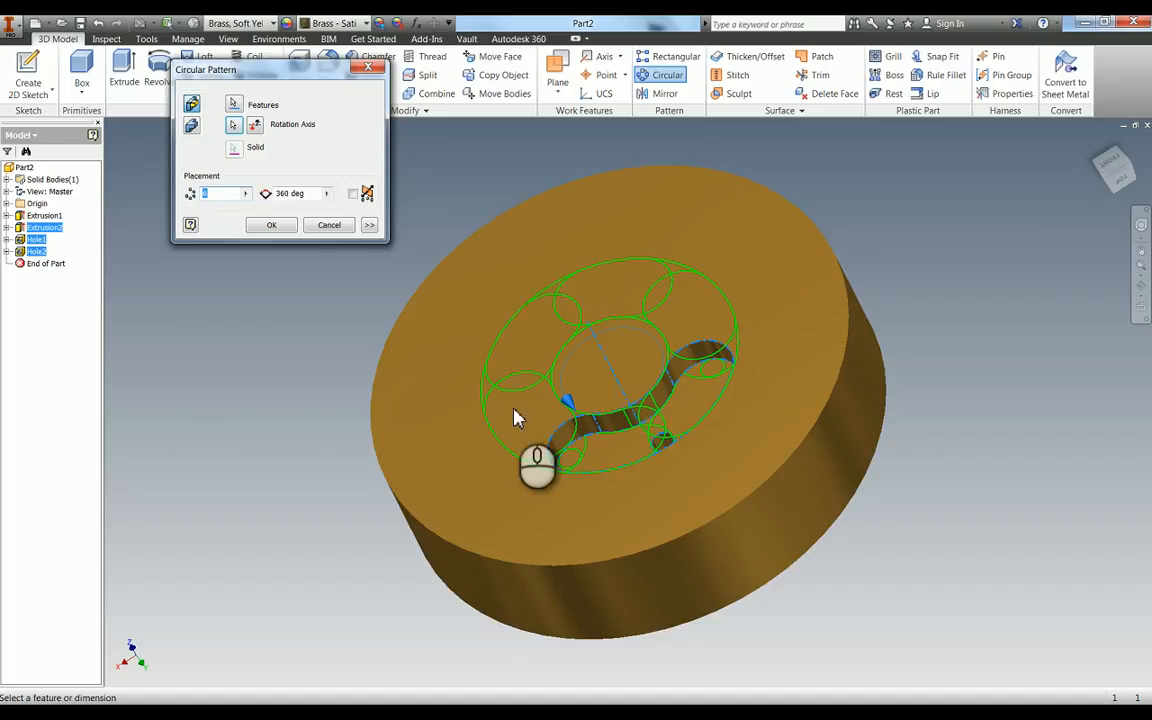
pyautogui.moveTo(513, 393)
pyautogui.write('2')
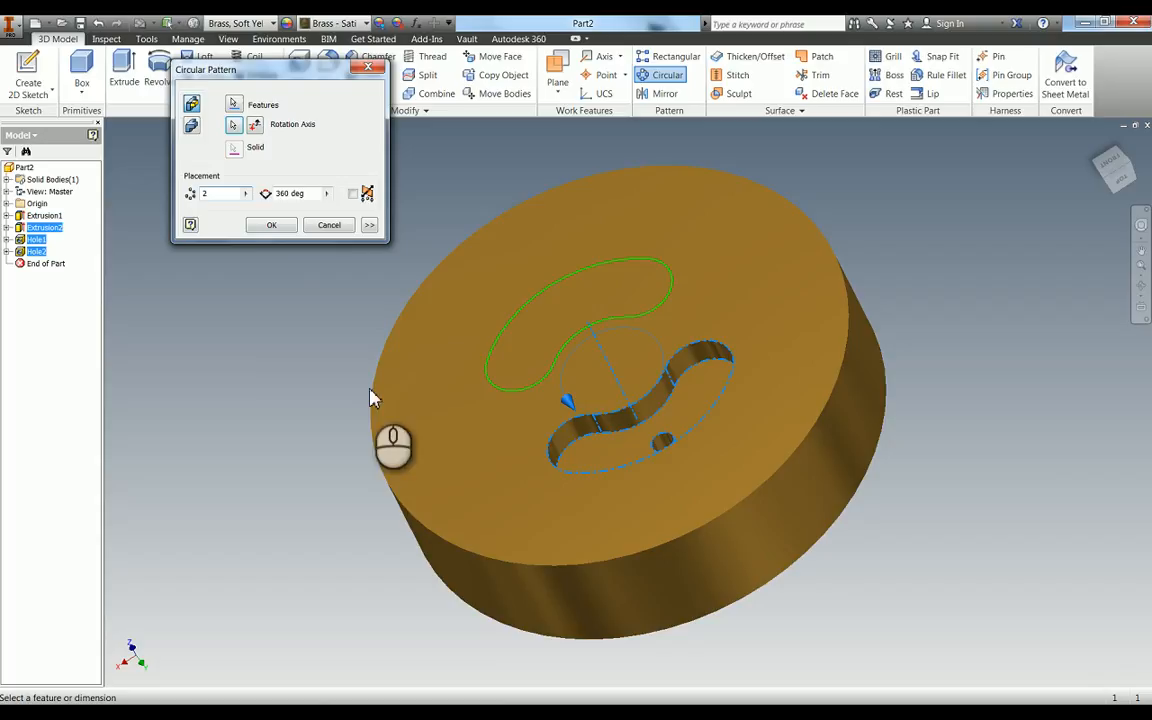
pyautogui.click(271, 224)
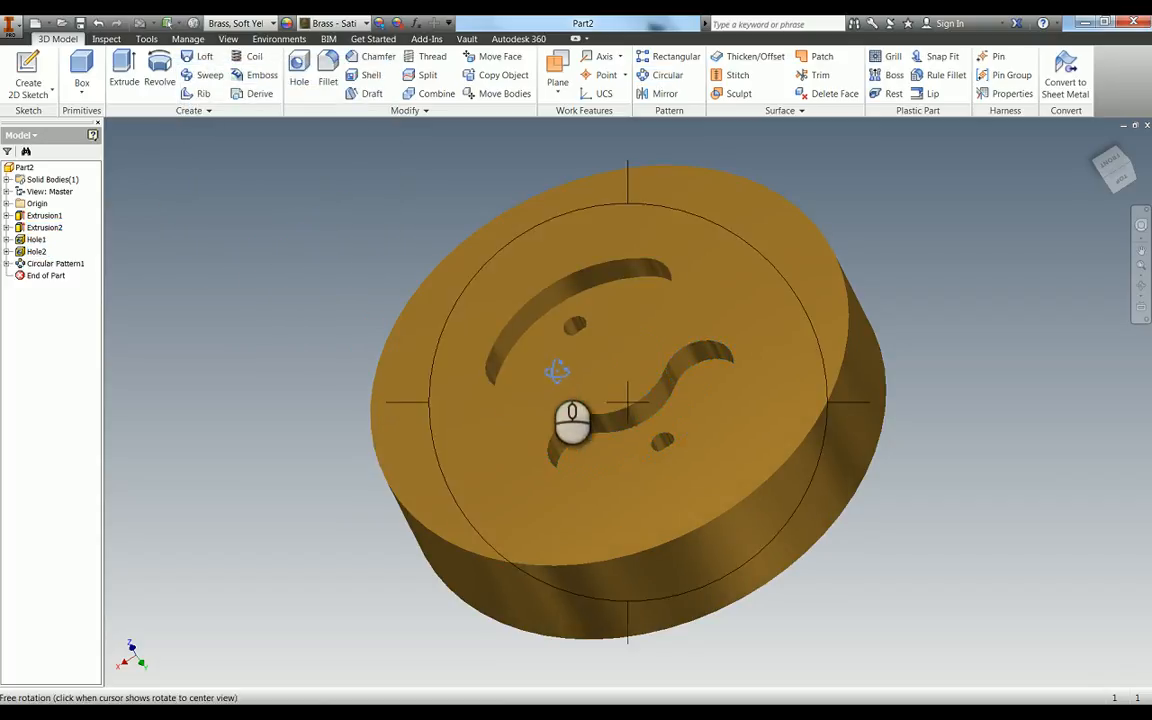
# Start a new Hole feature after orbiting to face the block's top.
pyautogui.moveTo(570, 420); pyautogui.dragTo(750, 465)
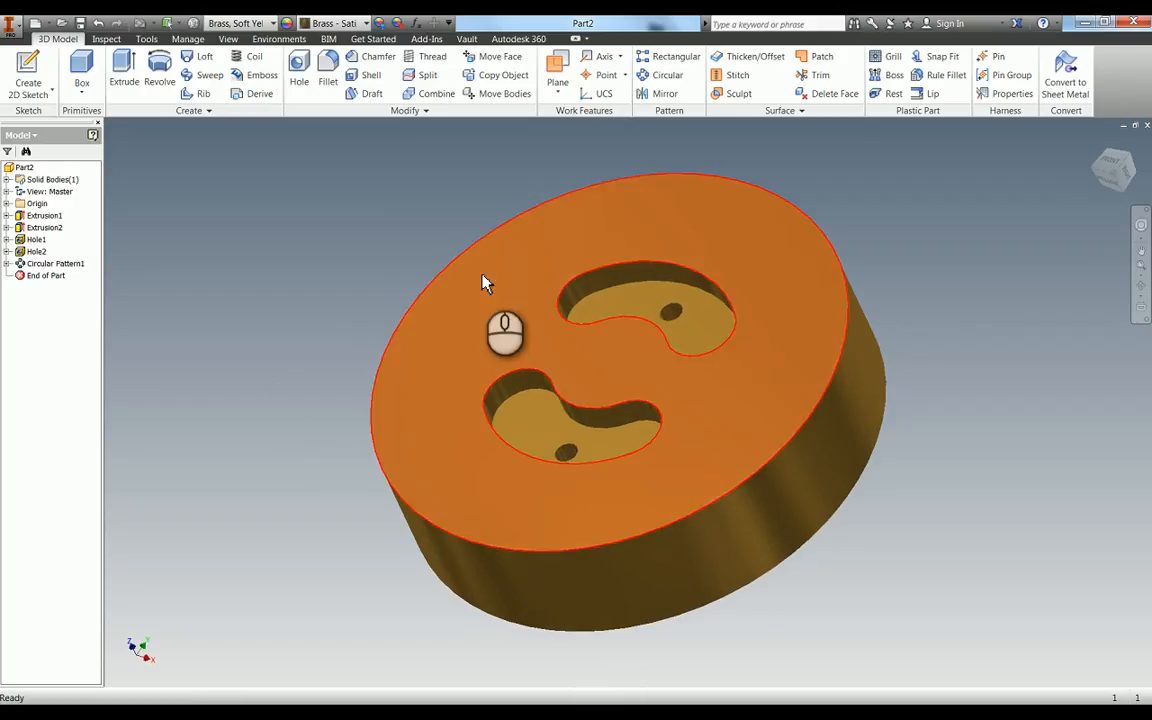
pyautogui.click(299, 70)
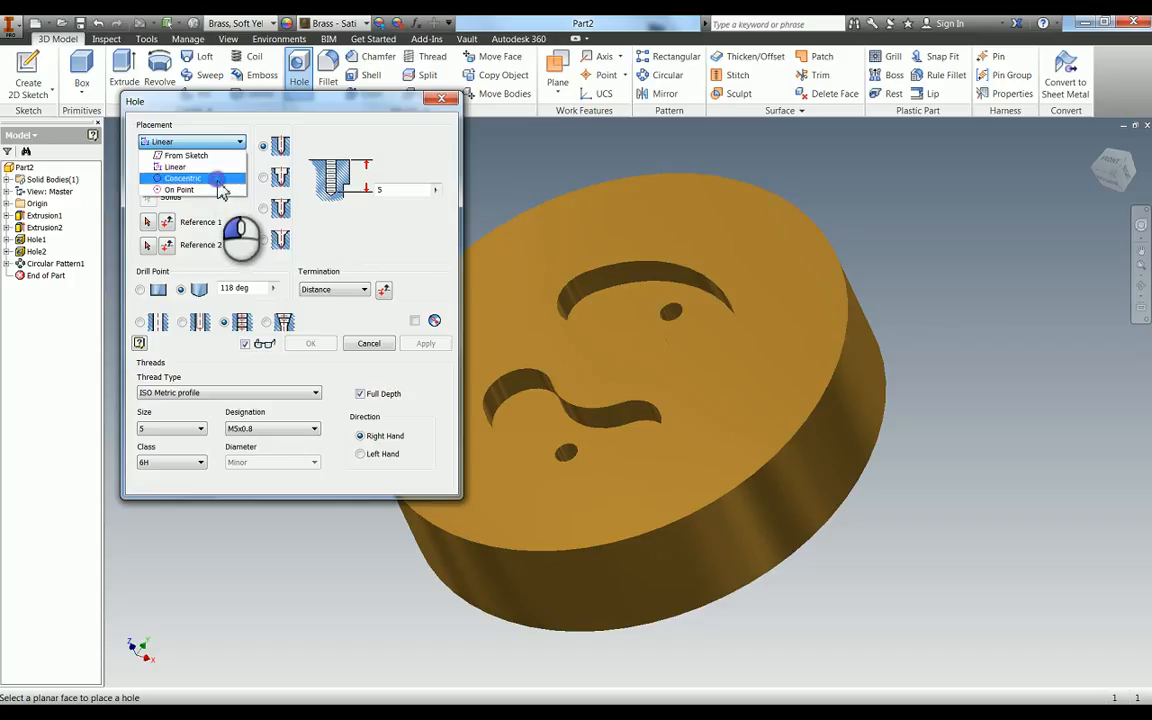
# Create a concentric M5x0.8 tapped hole on the top face, Through All, as Hole3.
pyautogui.click(183, 178)
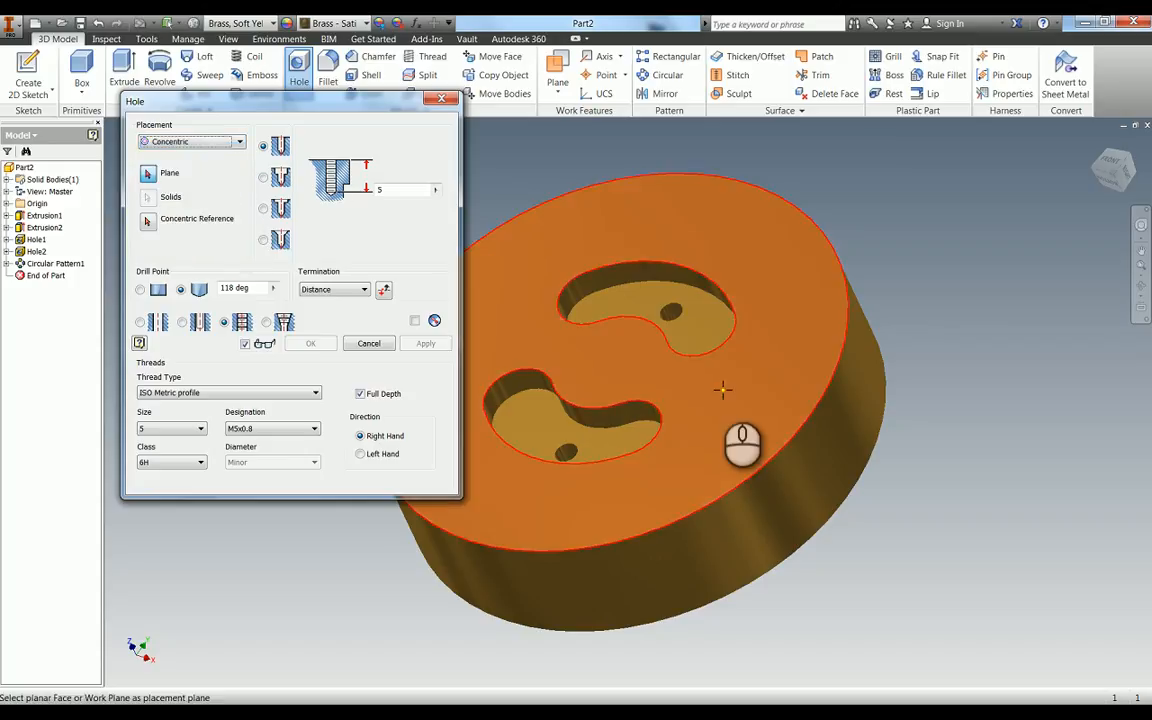
pyautogui.click(720, 390)
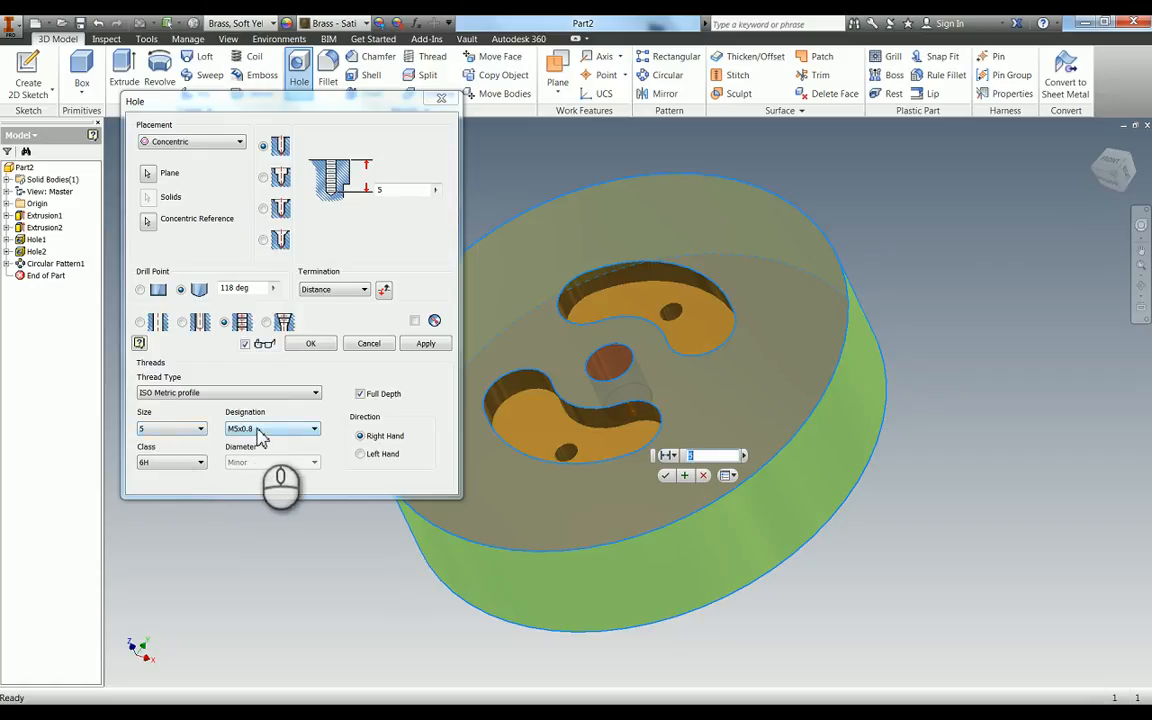
pyautogui.moveTo(258, 445)
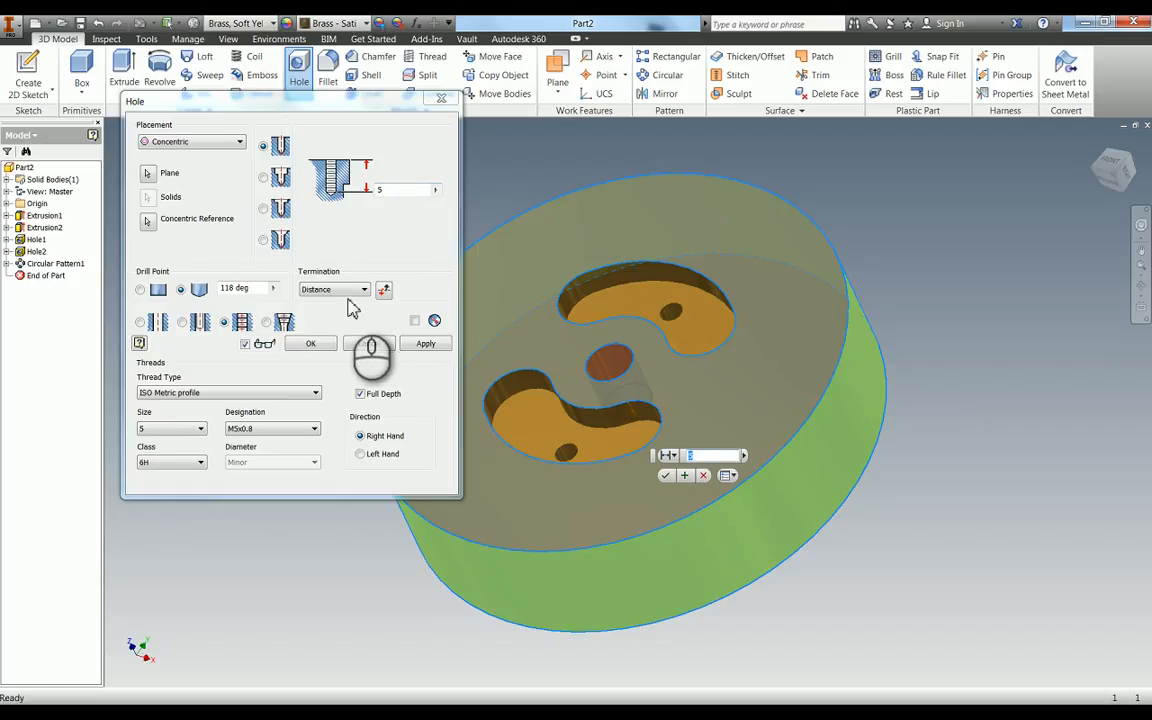
pyautogui.click(363, 289)
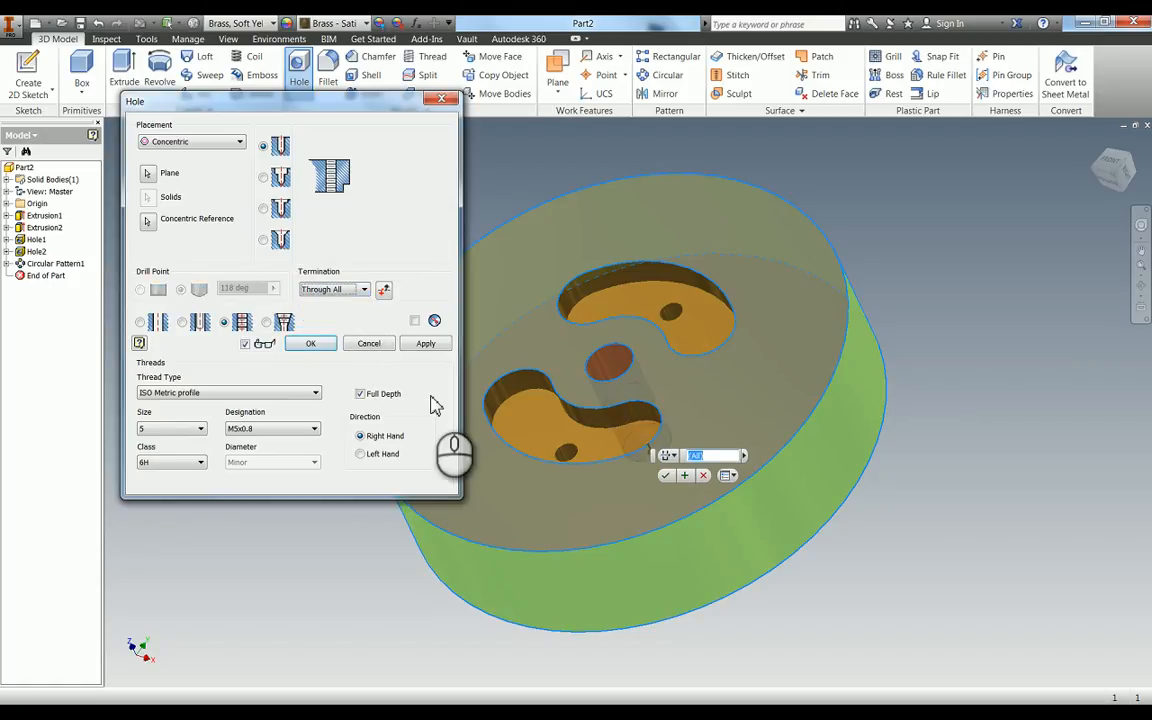
pyautogui.click(310, 343)
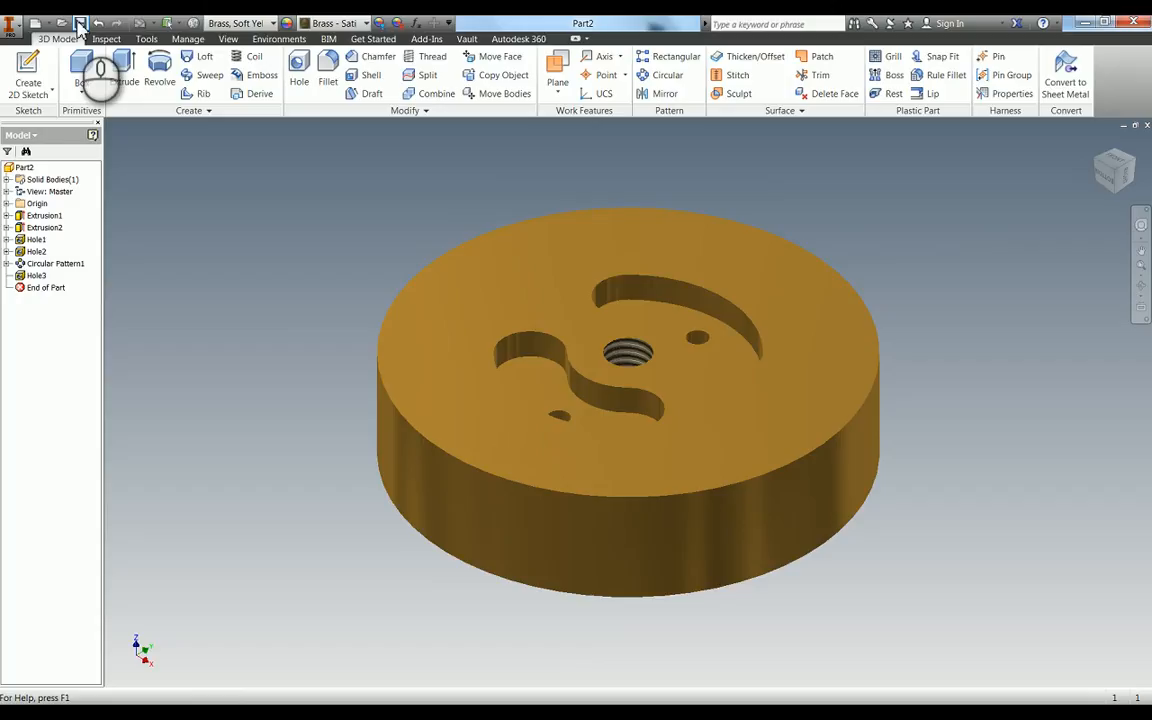
# Save the part as Valve Port Block, replacing the existing file.
pyautogui.click(80, 23)
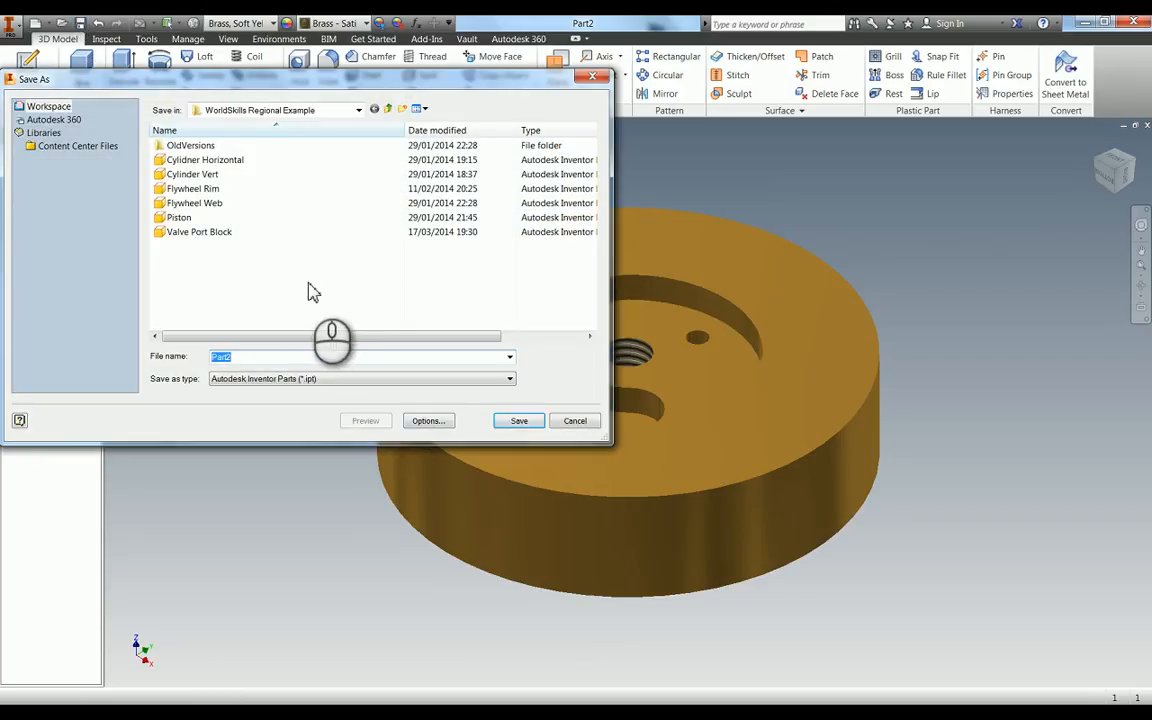
pyautogui.moveTo(428, 420)
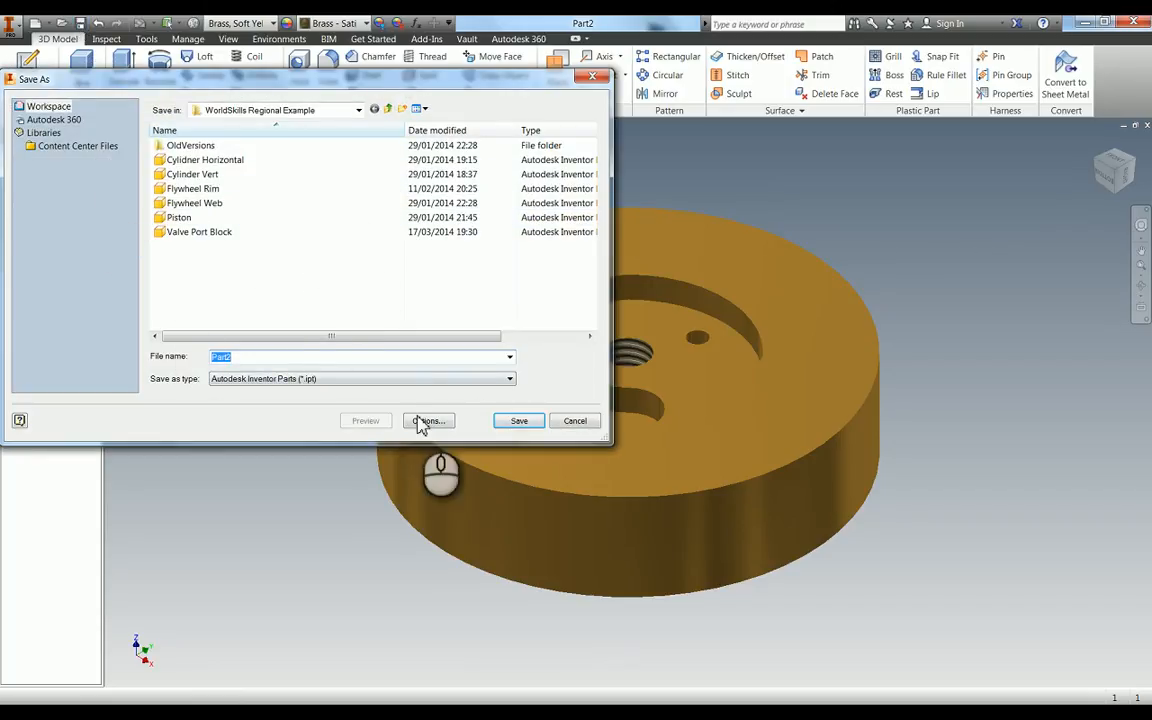
pyautogui.click(199, 231)
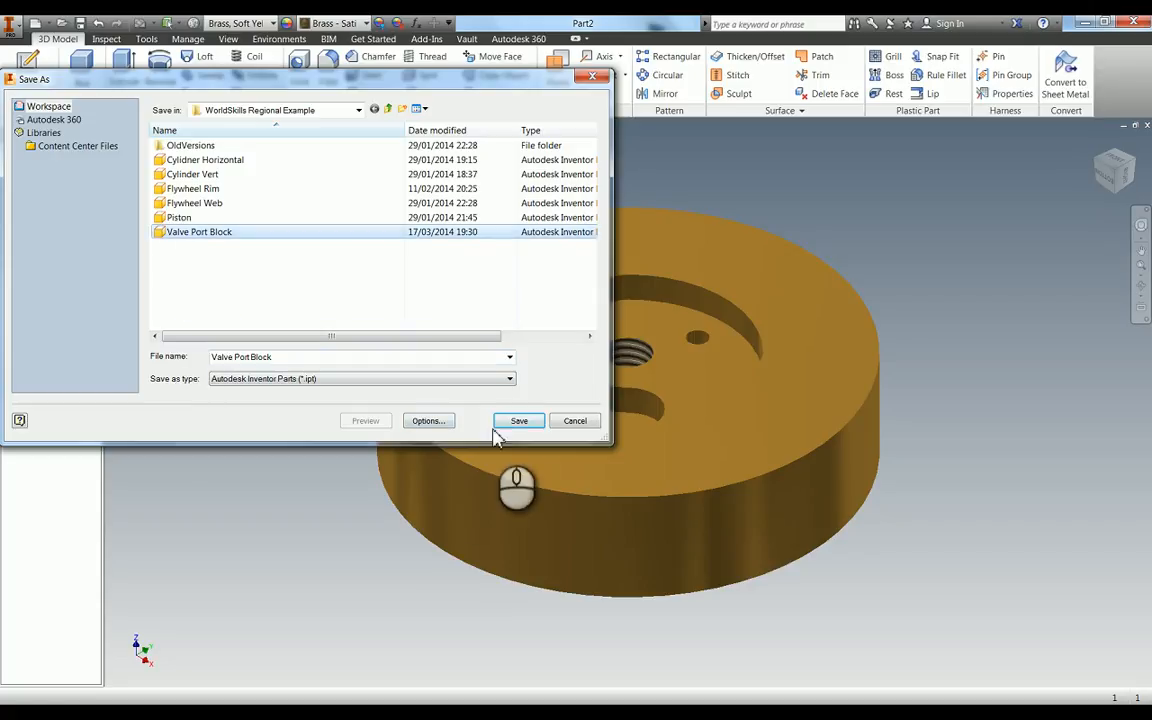
pyautogui.click(518, 420)
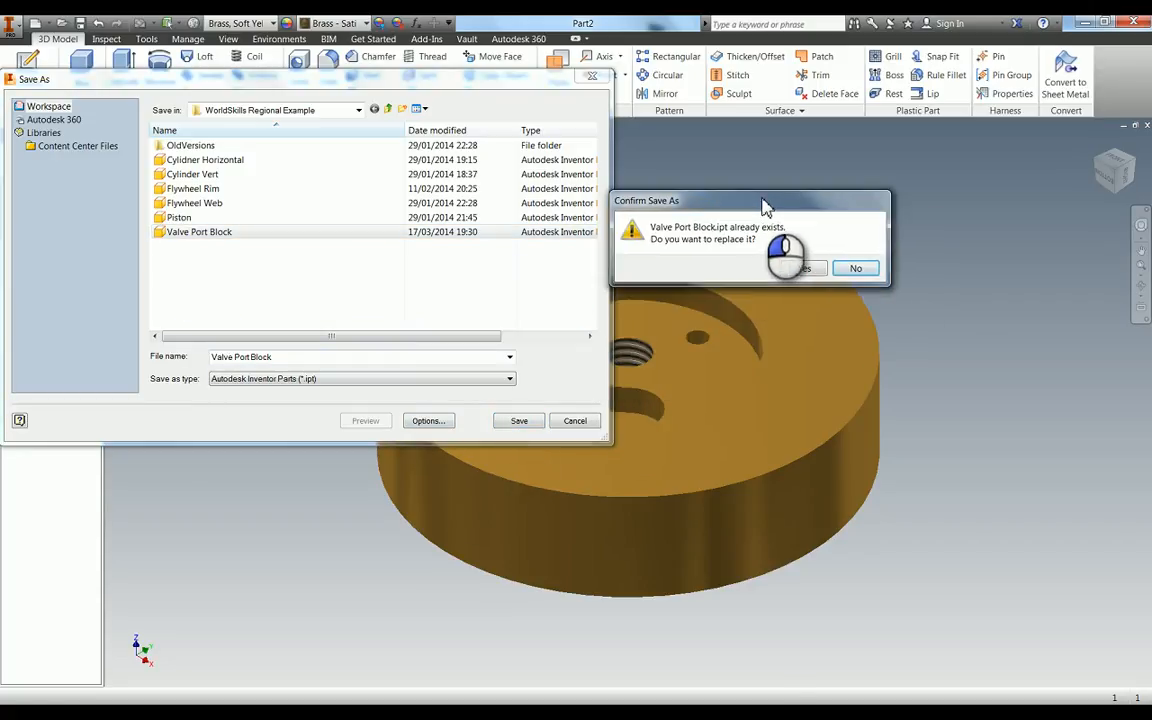
pyautogui.click(795, 268)
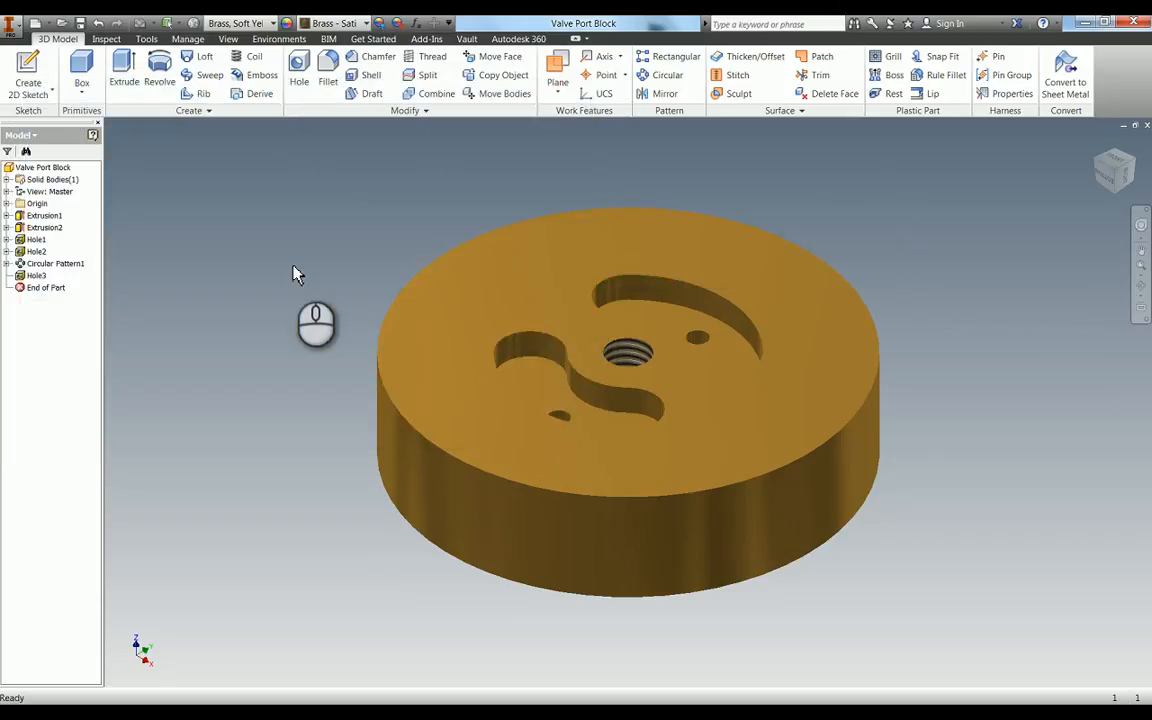
pyautogui.moveTo(263, 646)
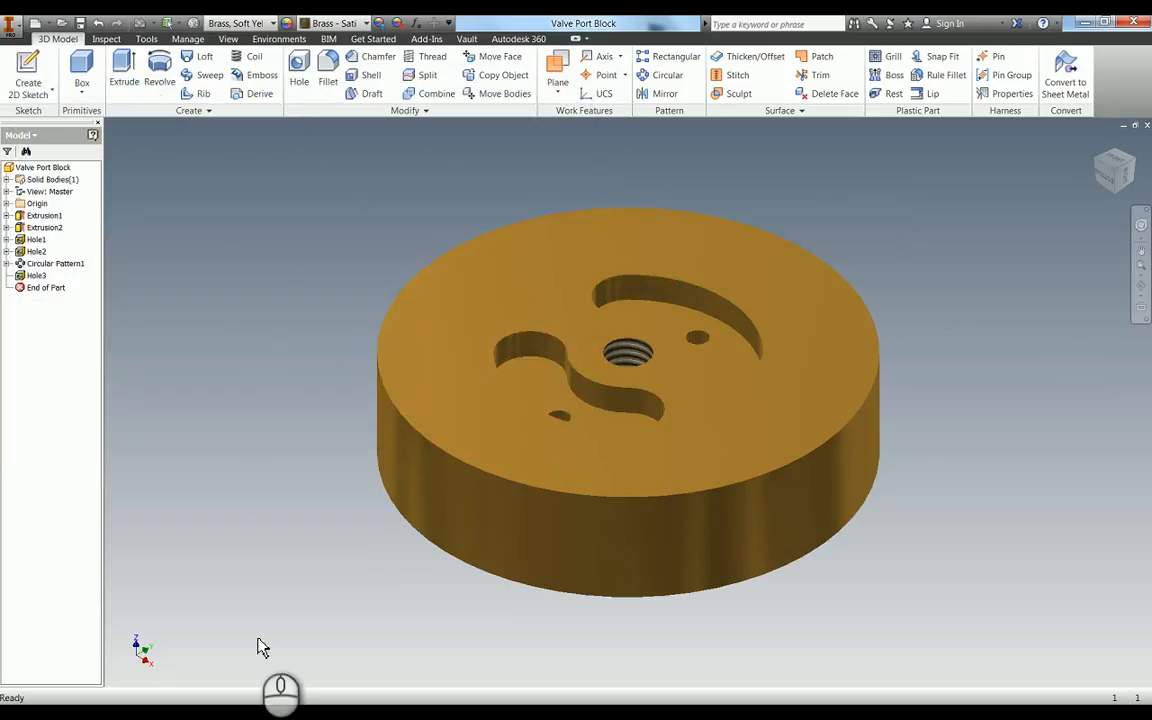